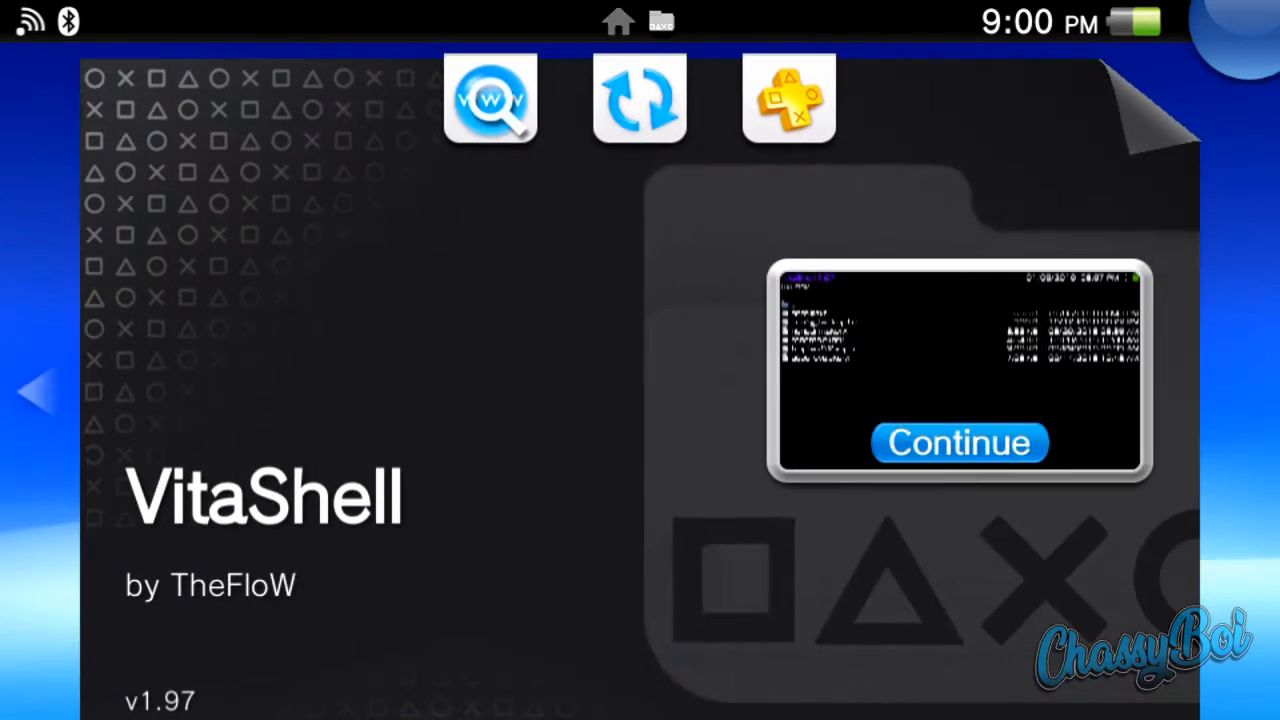
Resume VitaShell and read through config.txt's KERNEL lines confirming nonpdrm.skprx, repatch.skprx and udcd_uvc.skprx.
click(958, 444)
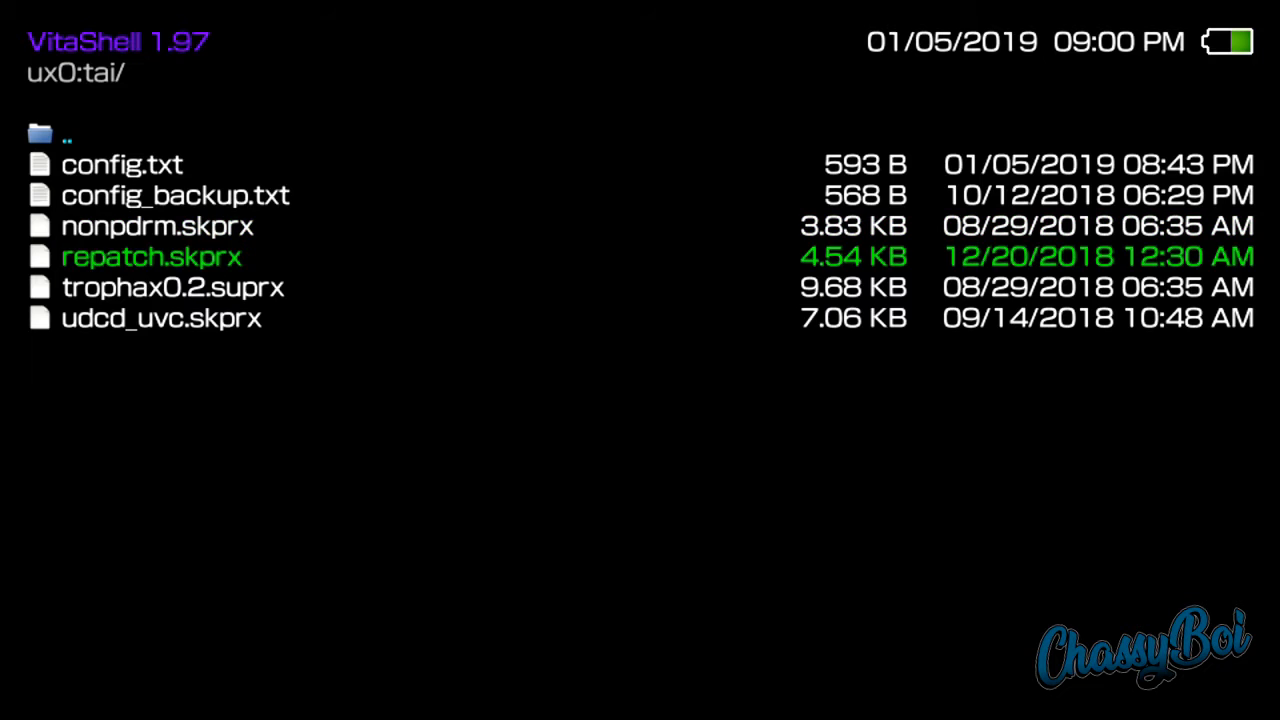
key(up)
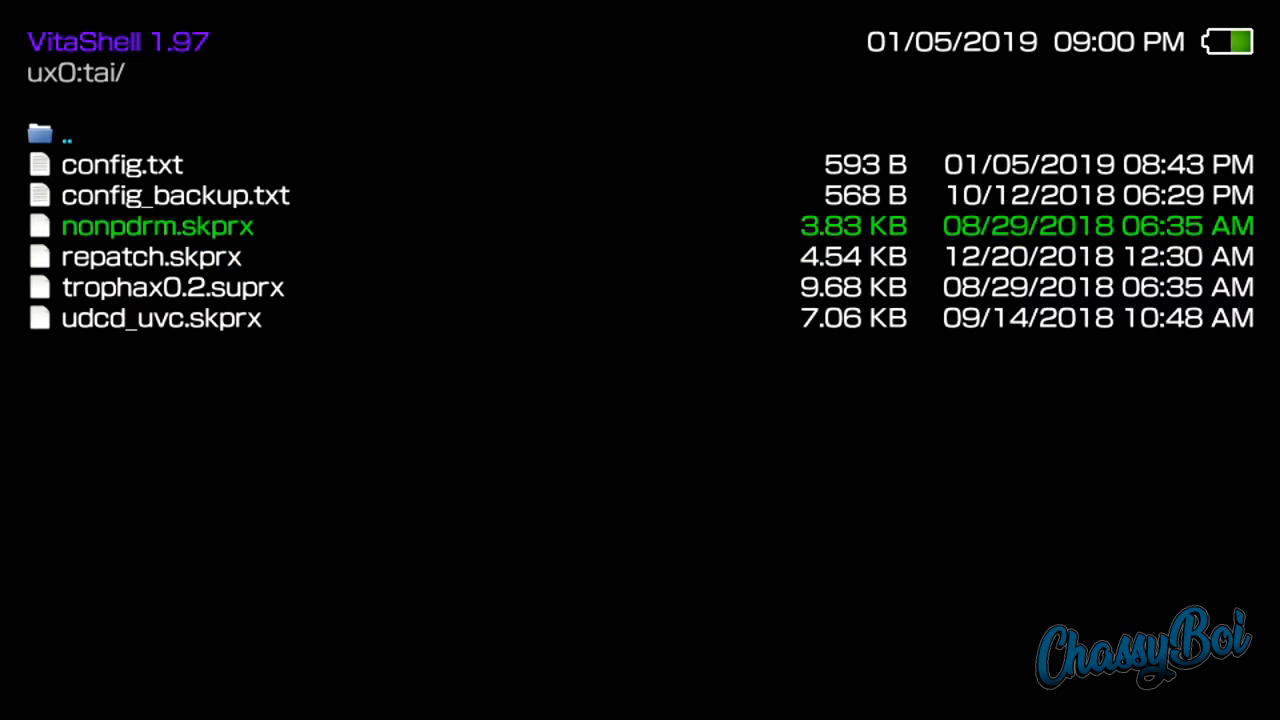
key(Down)
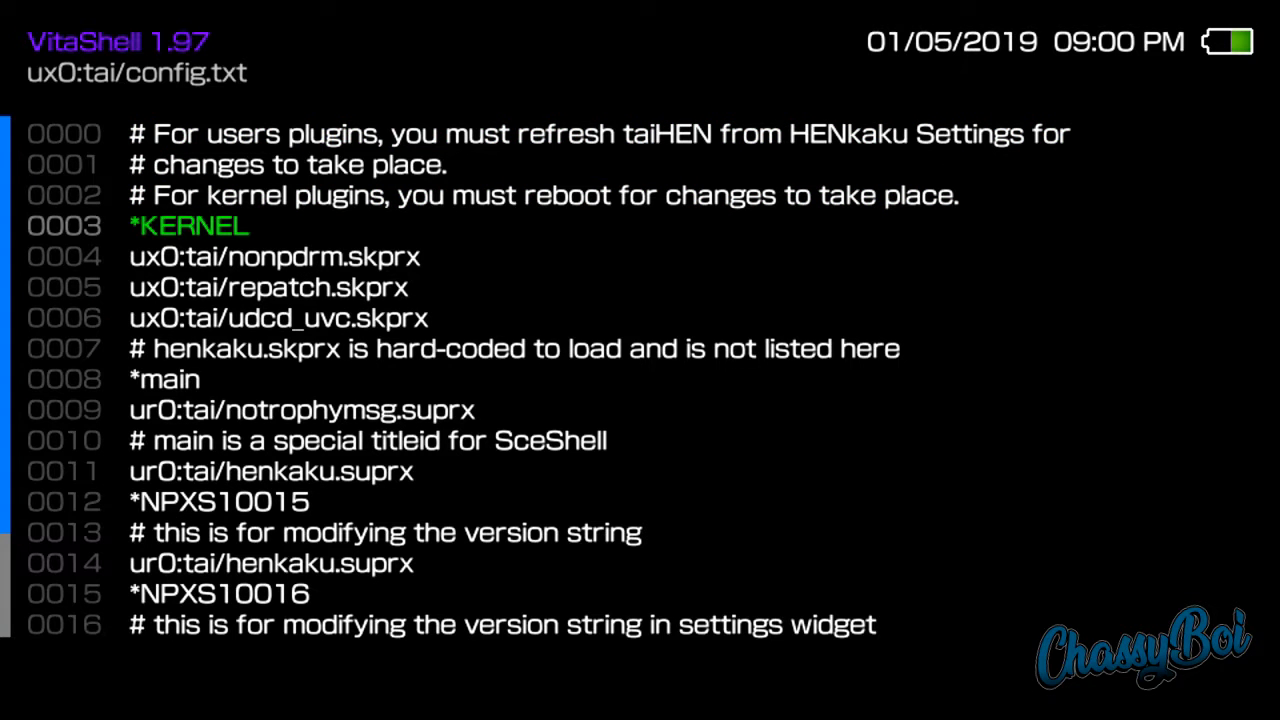
key(Down)
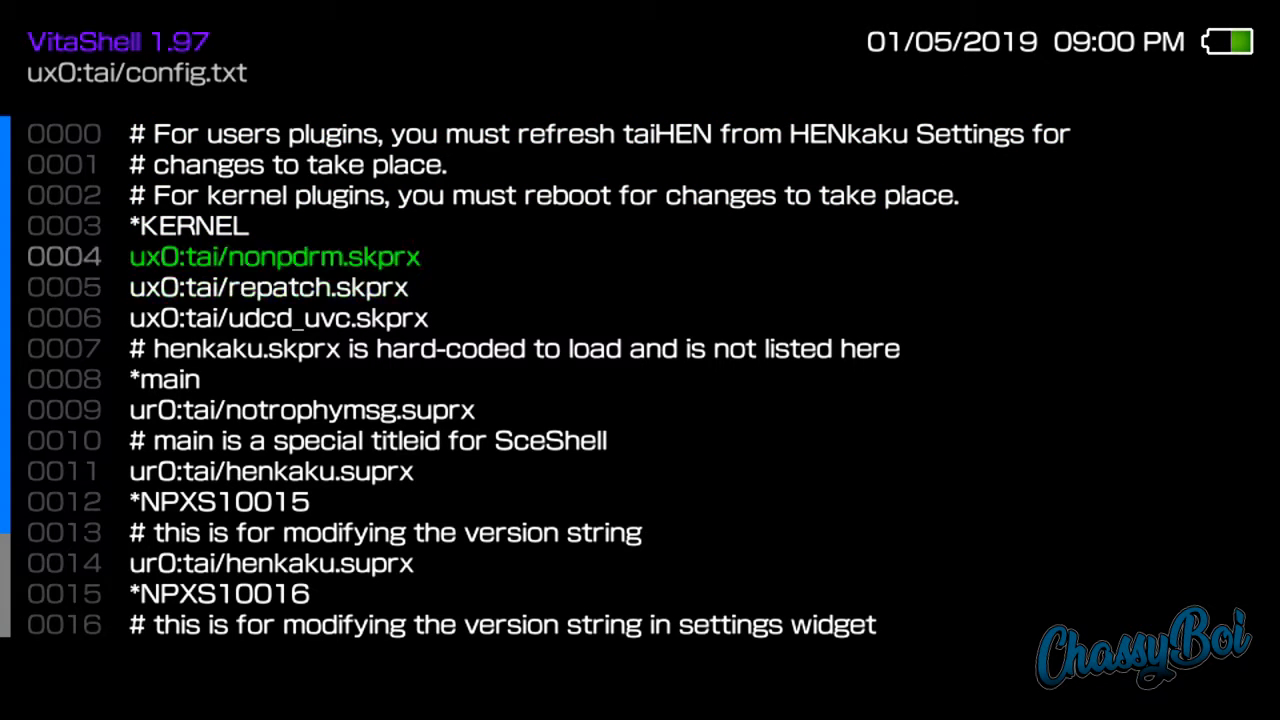
key(Down)
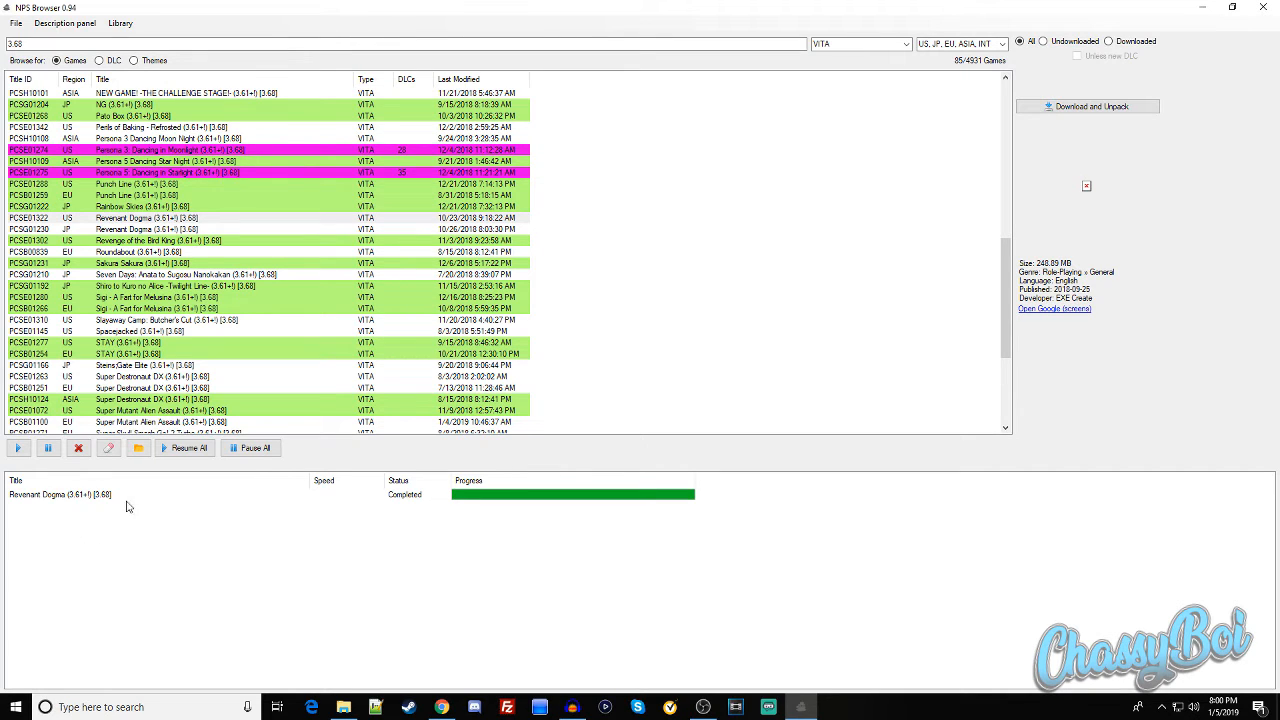
click(60, 494)
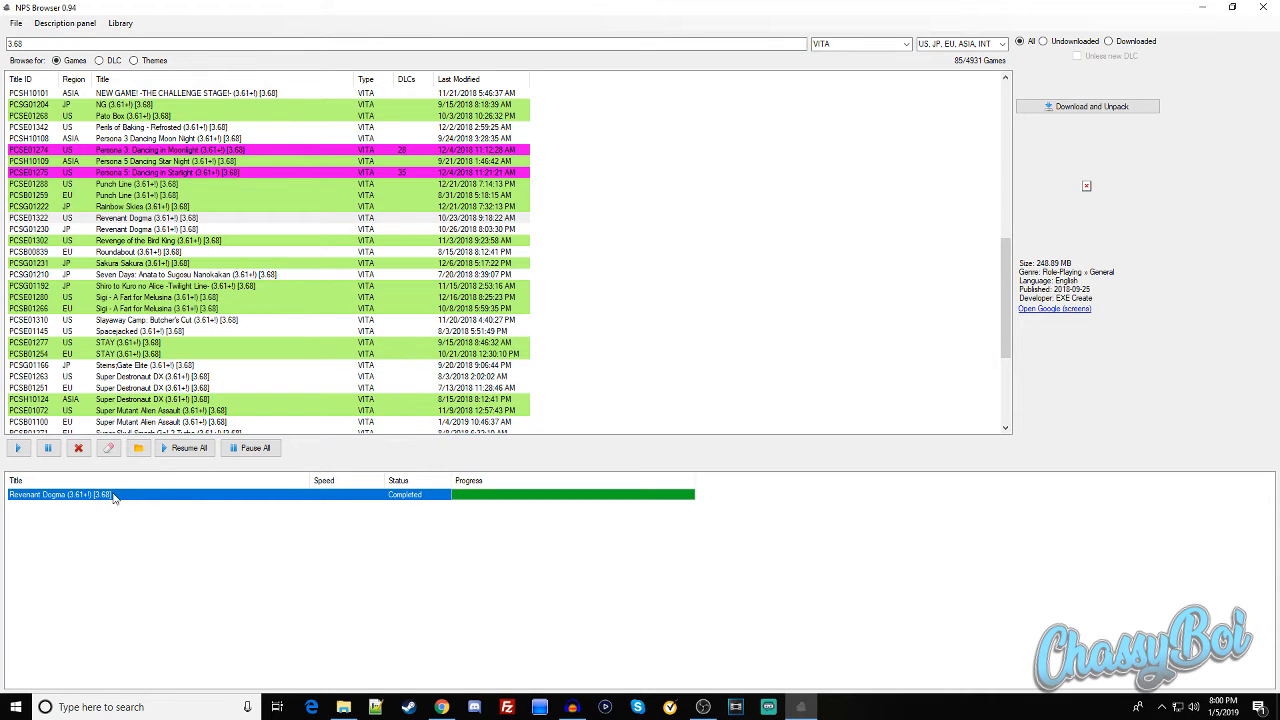
mouse_move(112, 504)
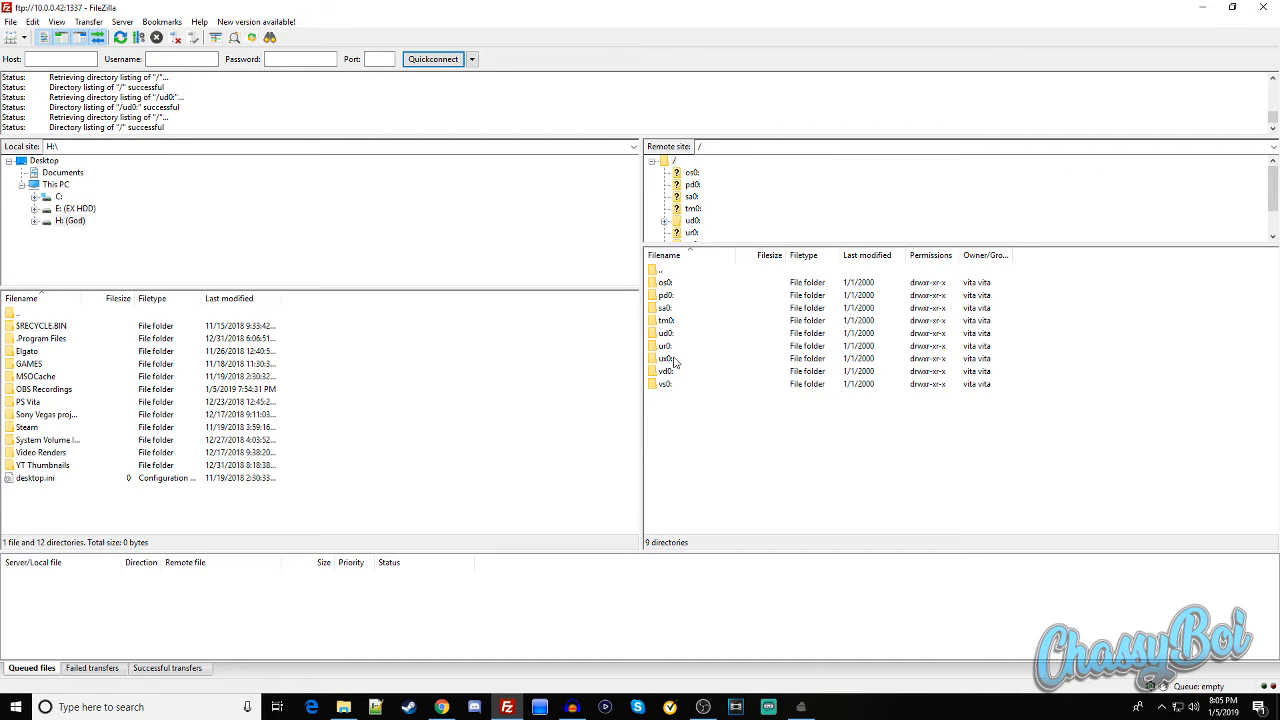
Browse the Vita's ux0:app in FileZilla, checking the VITASHELL, MLCL00001 and PCSG90096 folders.
click(664, 358)
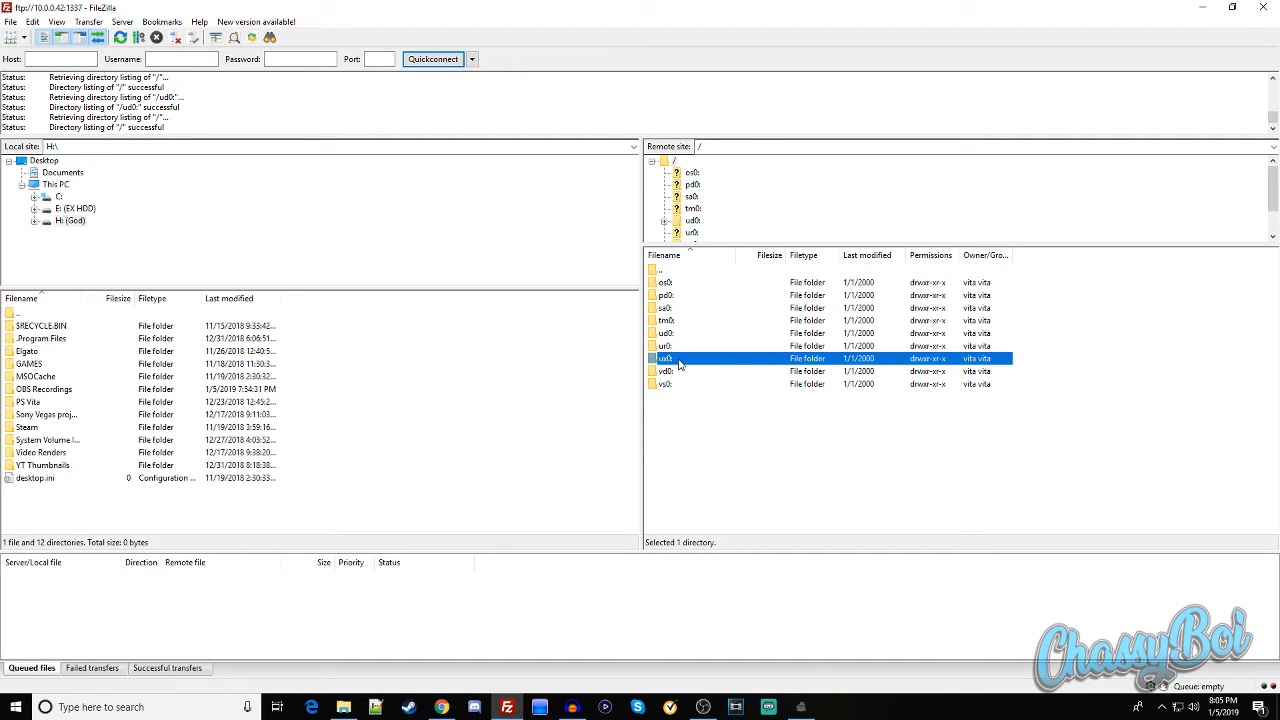
double_click(664, 358)
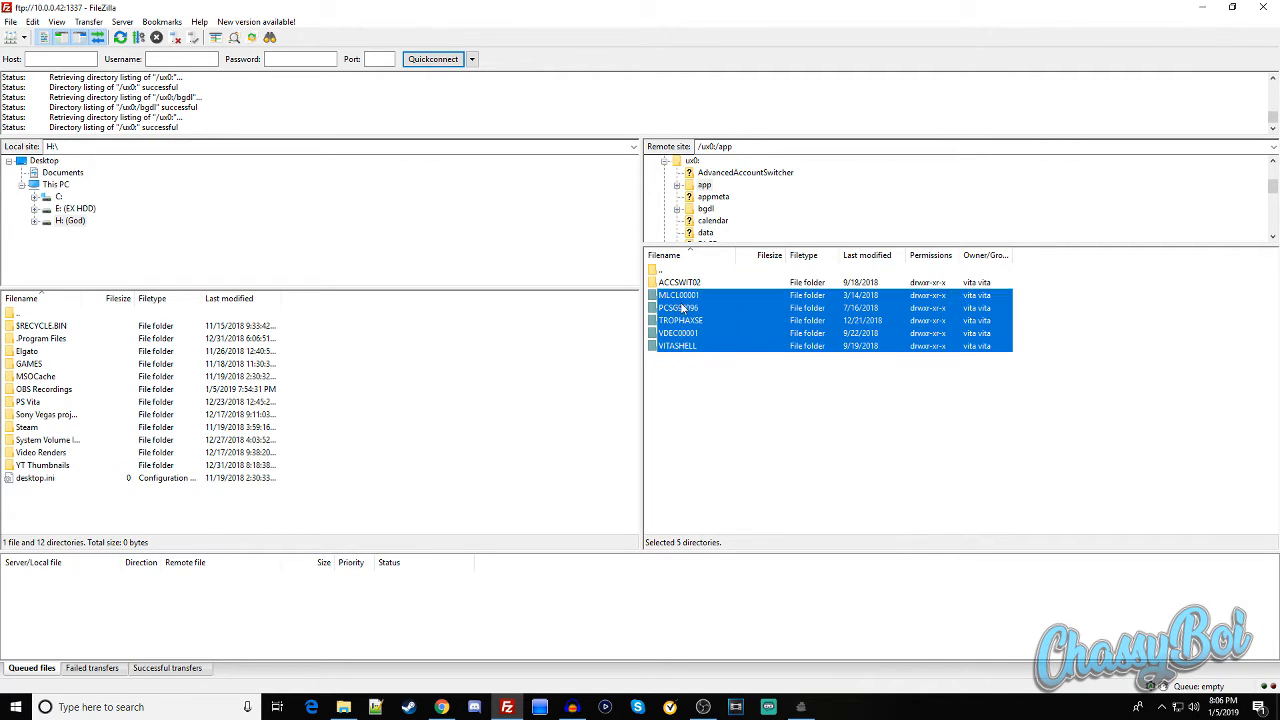
click(678, 344)
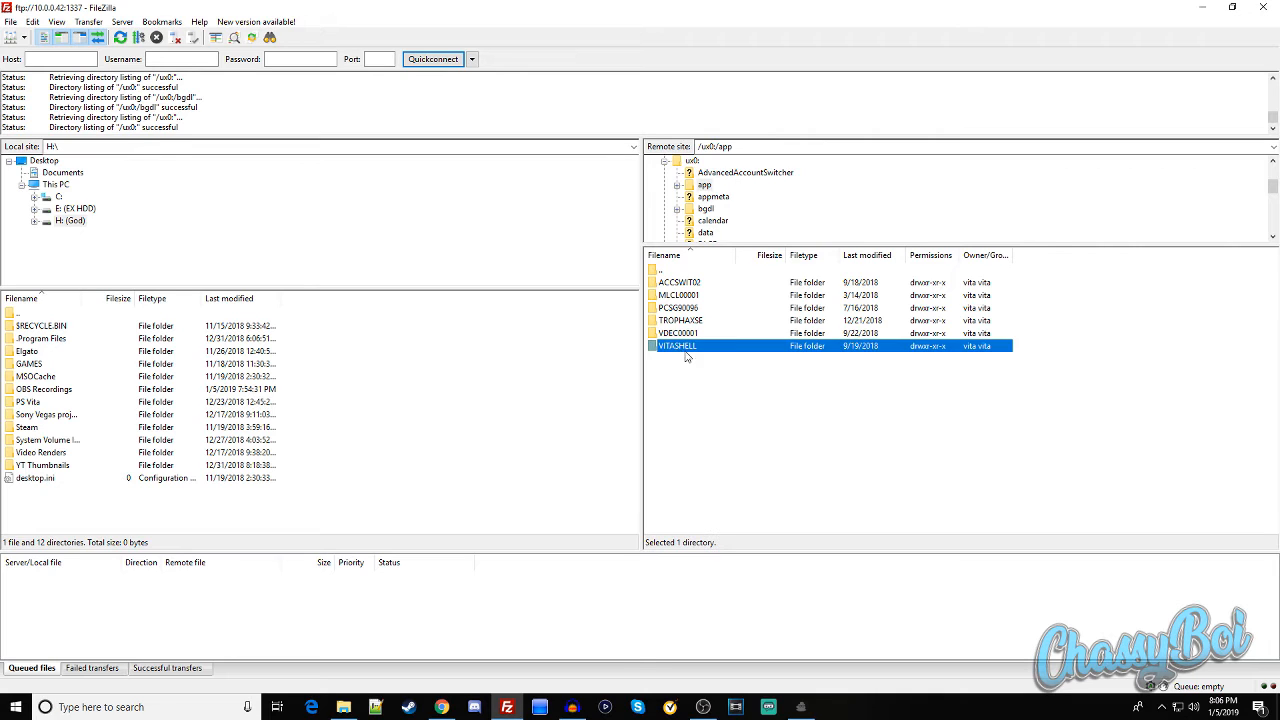
click(680, 294)
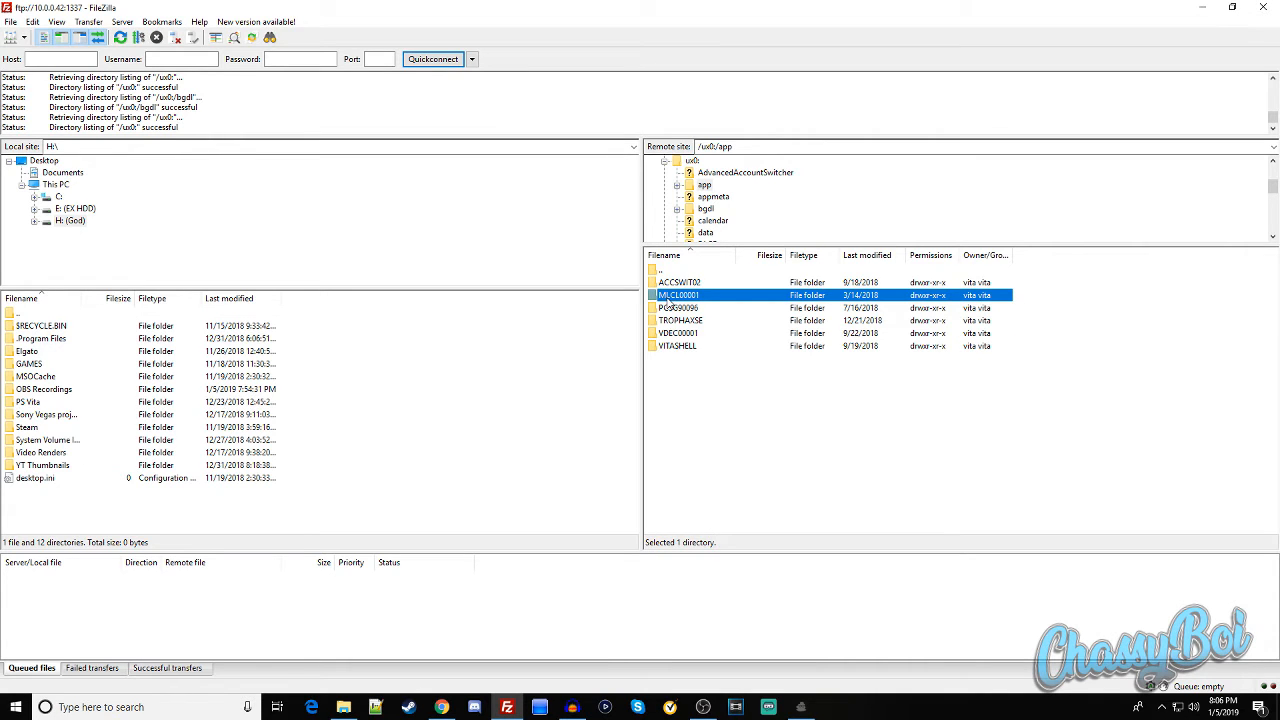
click(680, 308)
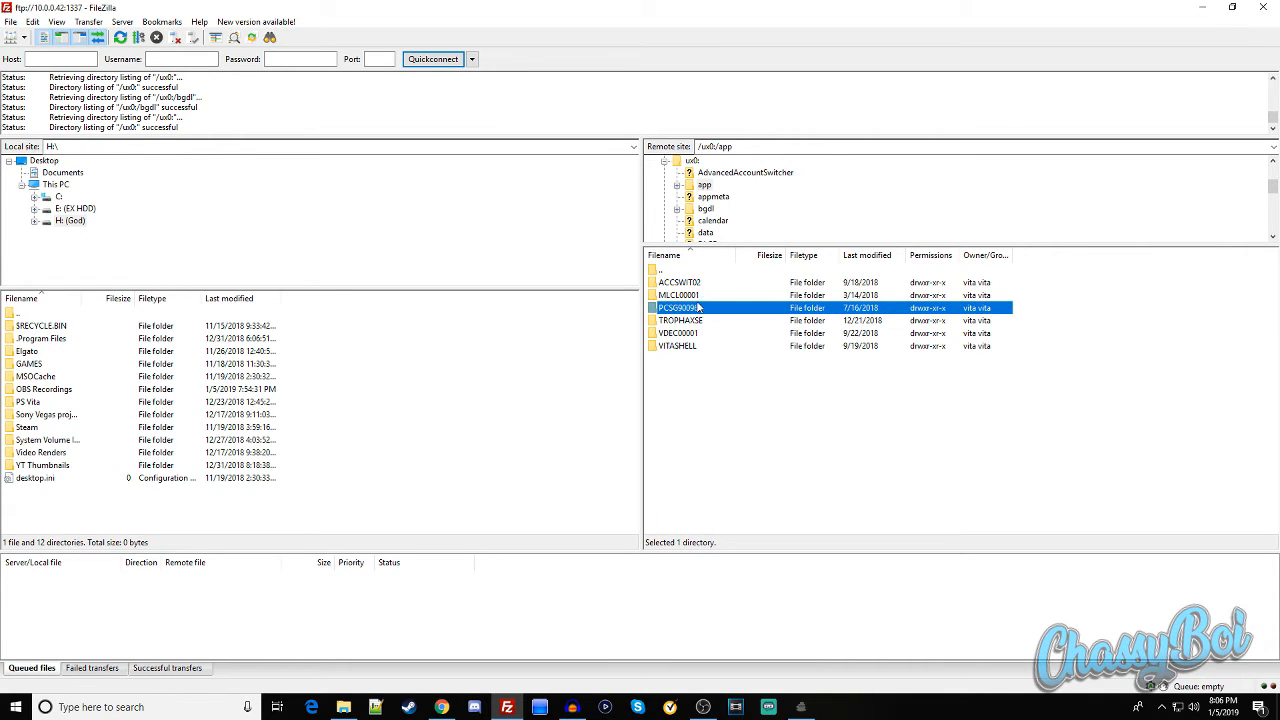
click(696, 388)
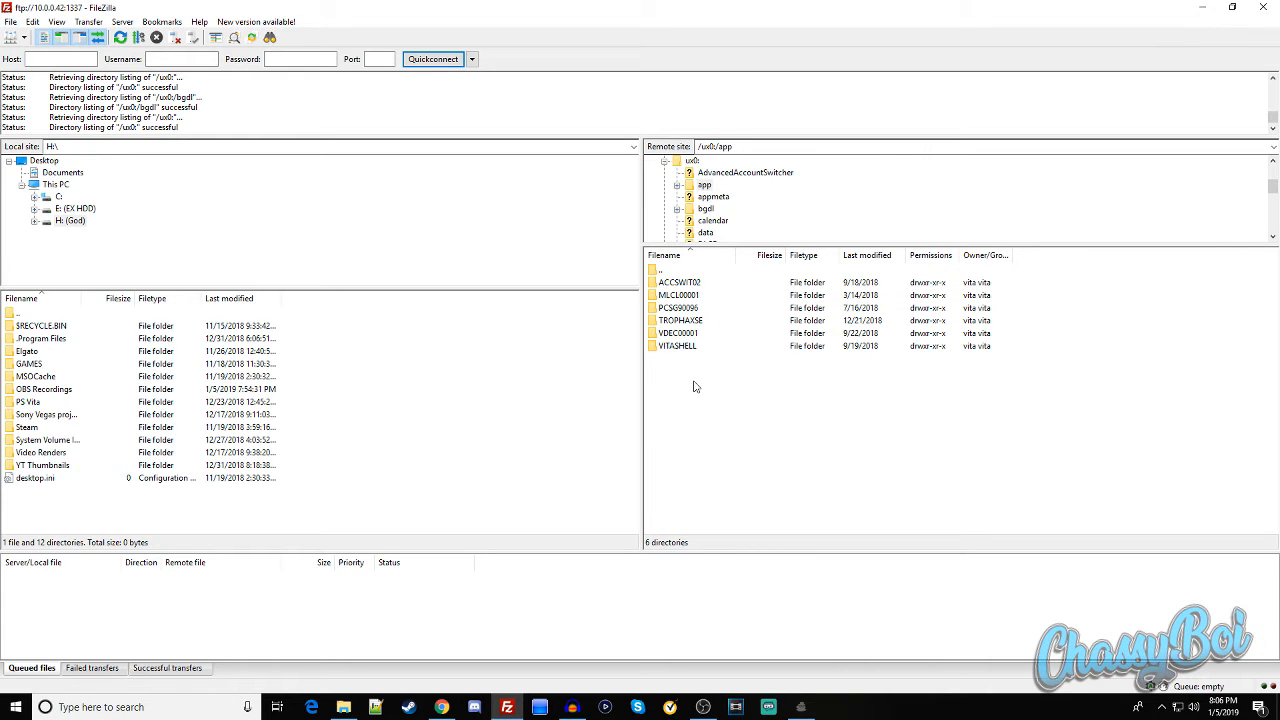
mouse_move(688, 400)
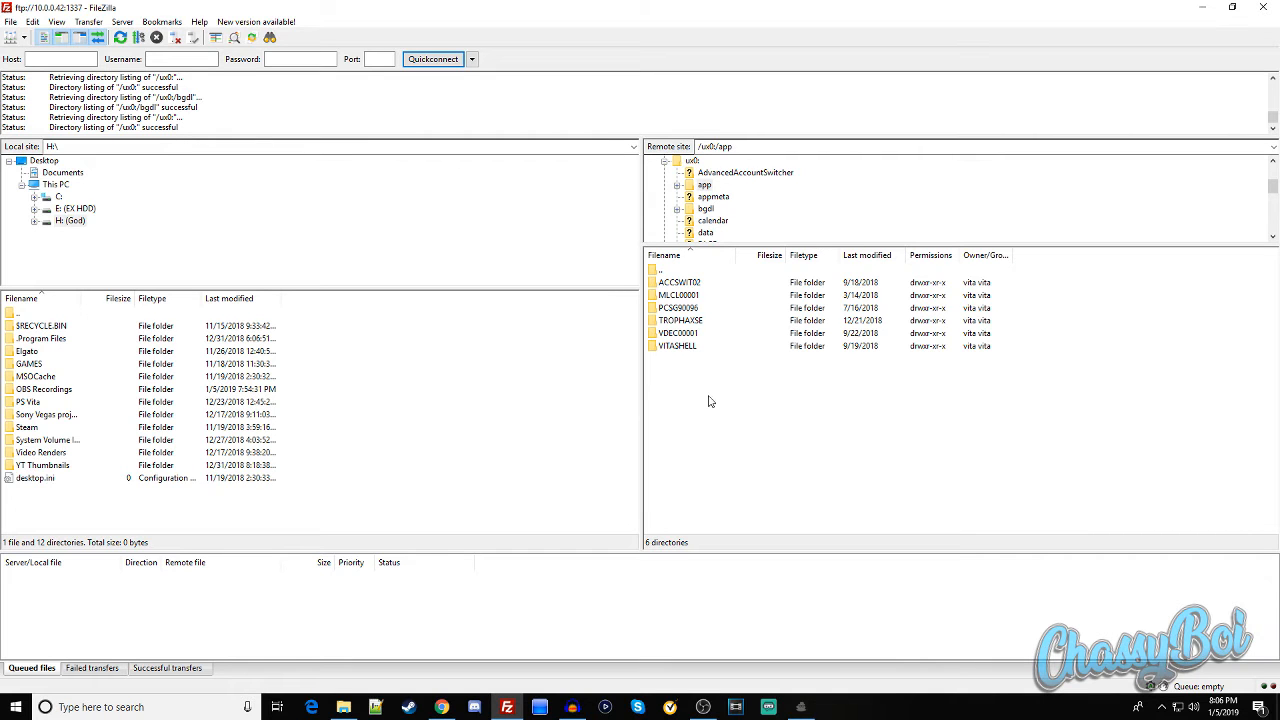
Bring up the PC folder holding the downloaded NPS games.
click(344, 708)
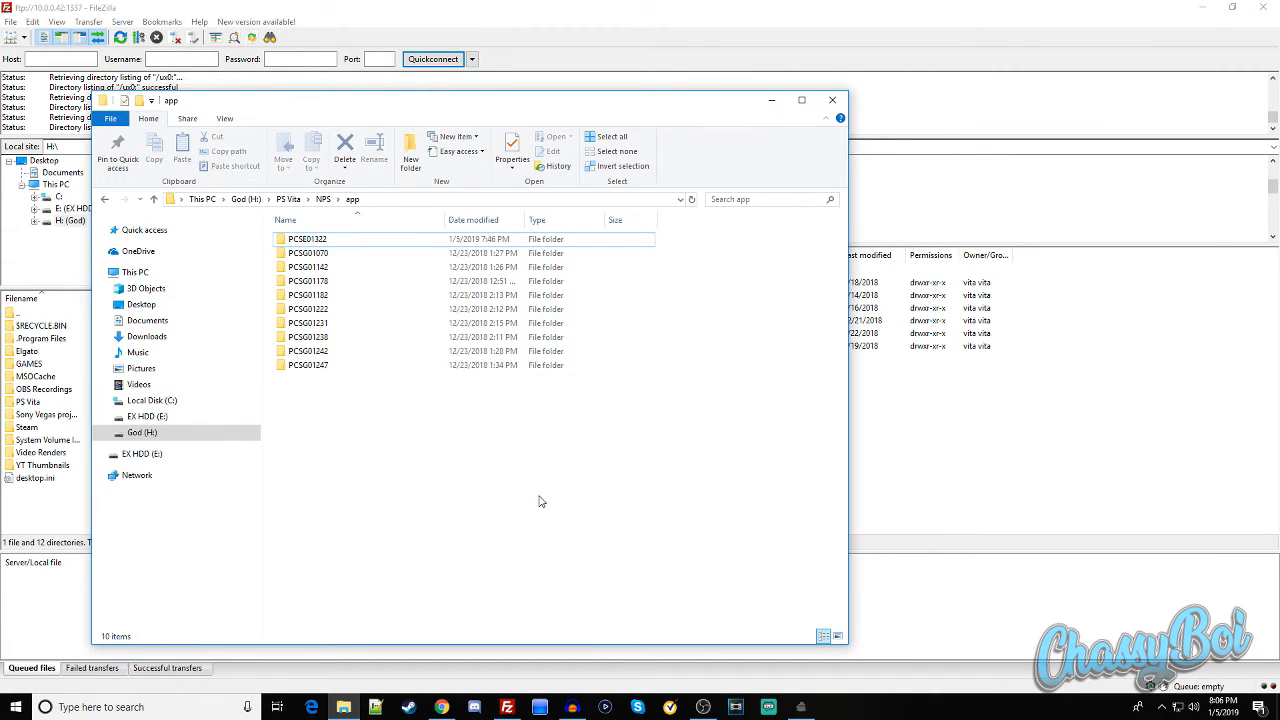
Check Revenant Dogma's title ID PCSE01322 in NPS Browser and return to FileZilla for the upload.
click(308, 296)
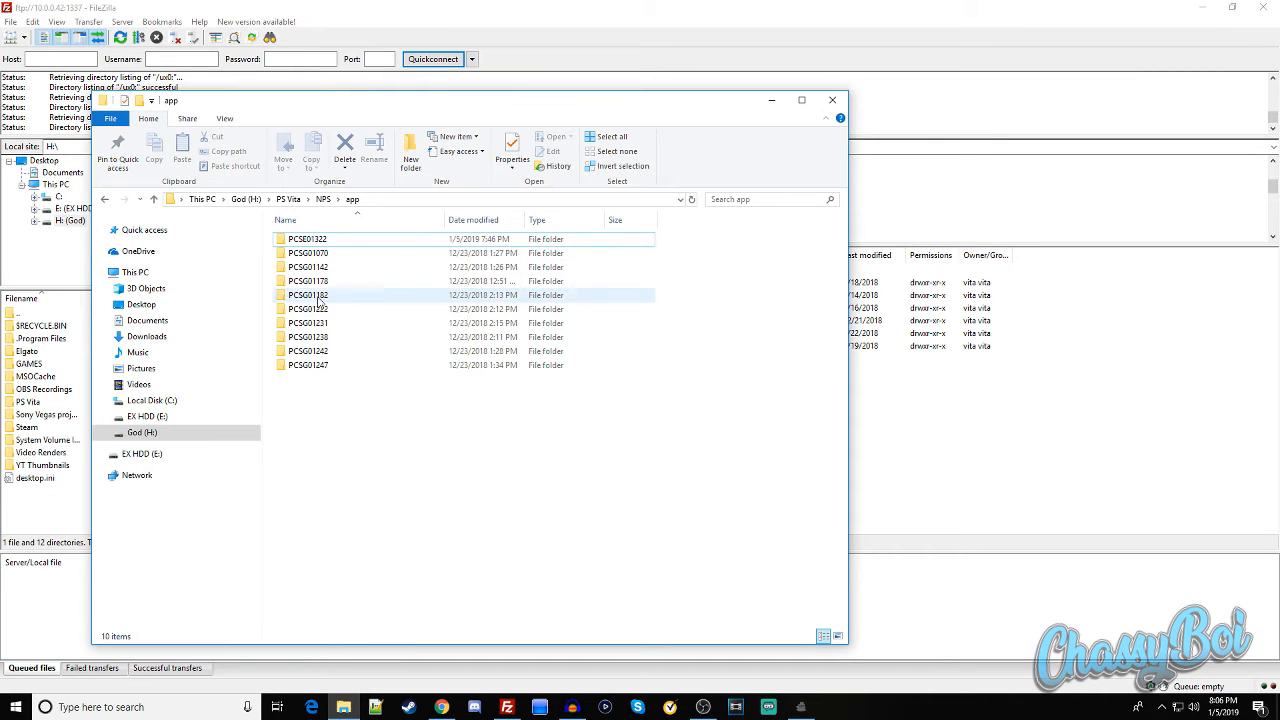
click(388, 468)
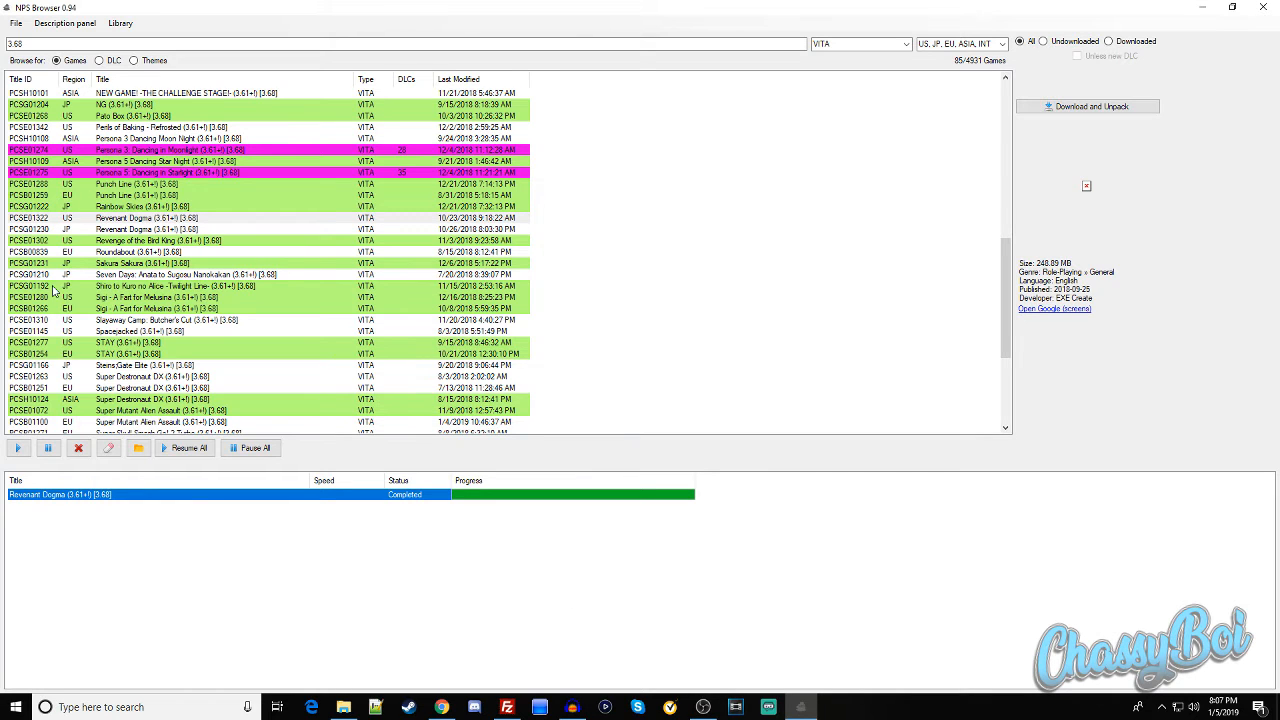
mouse_move(116, 240)
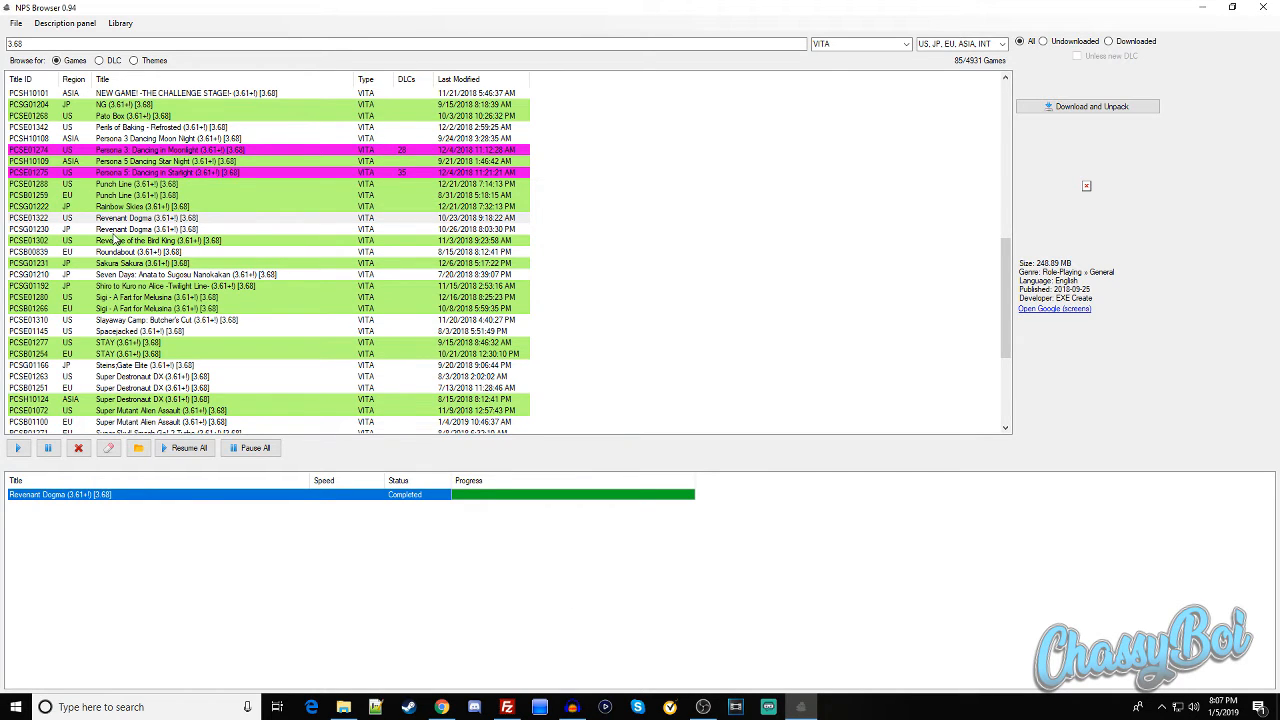
click(146, 218)
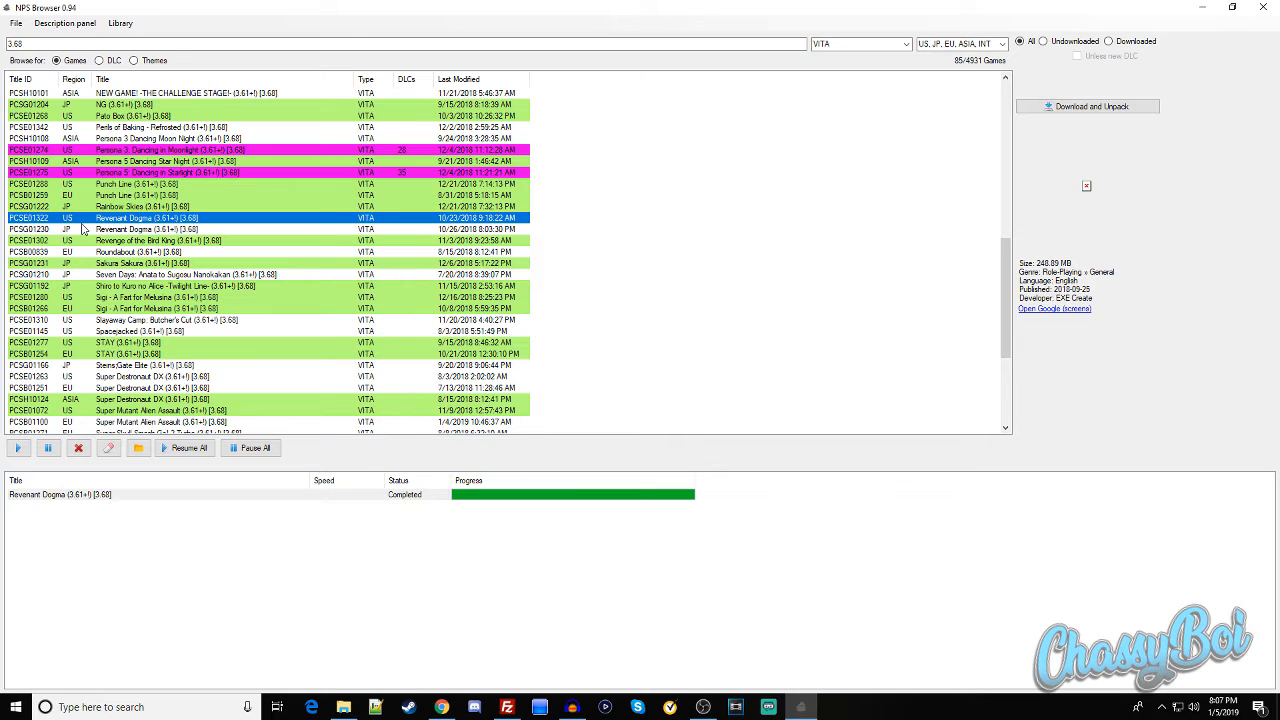
mouse_move(64, 218)
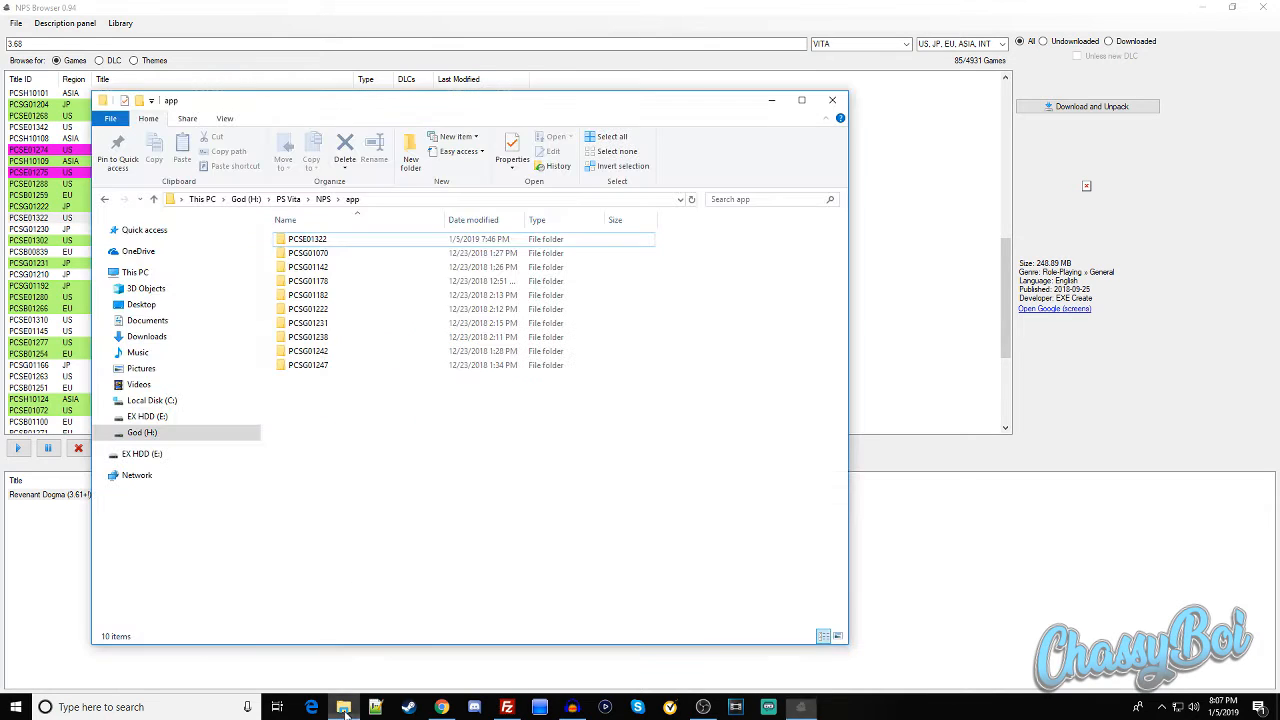
click(308, 238)
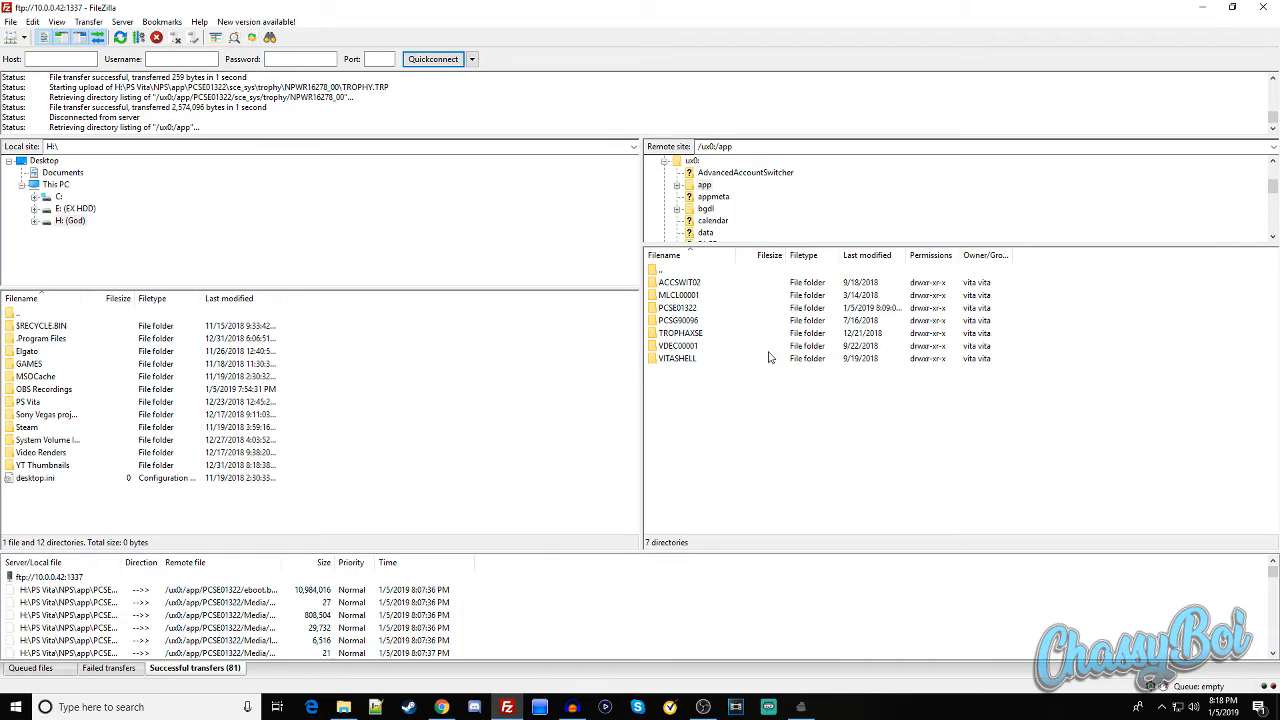
Confirm the PCSE01322 folder has landed in the Vita's /ux0/app after the transfer.
click(678, 308)
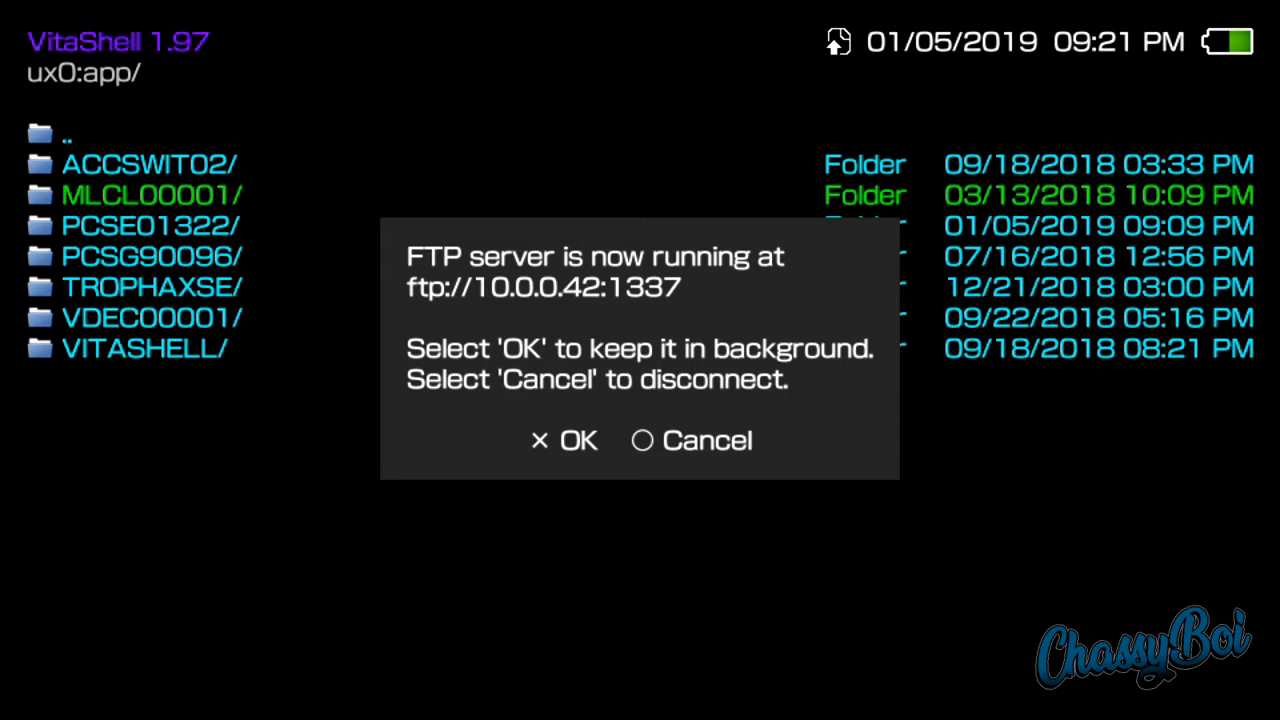
Dismiss the FTP server notice and confirm a LiveArea refresh for the new game.
click(564, 440)
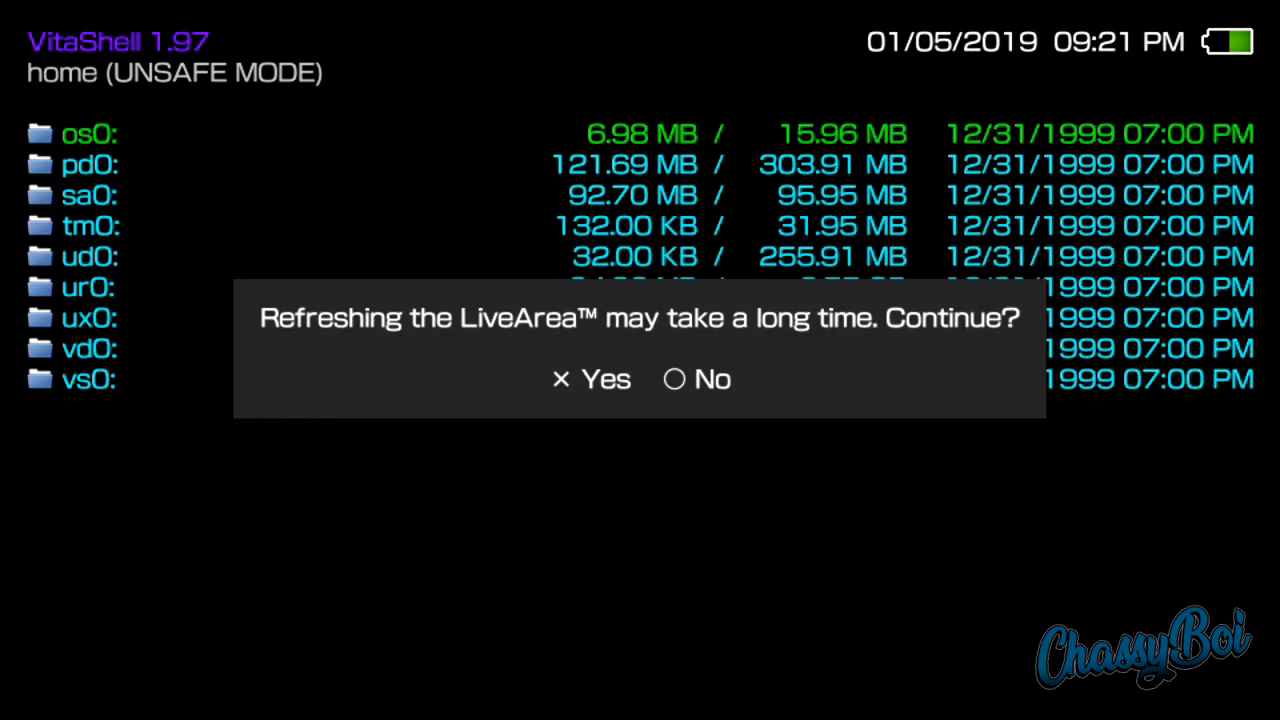
click(590, 380)
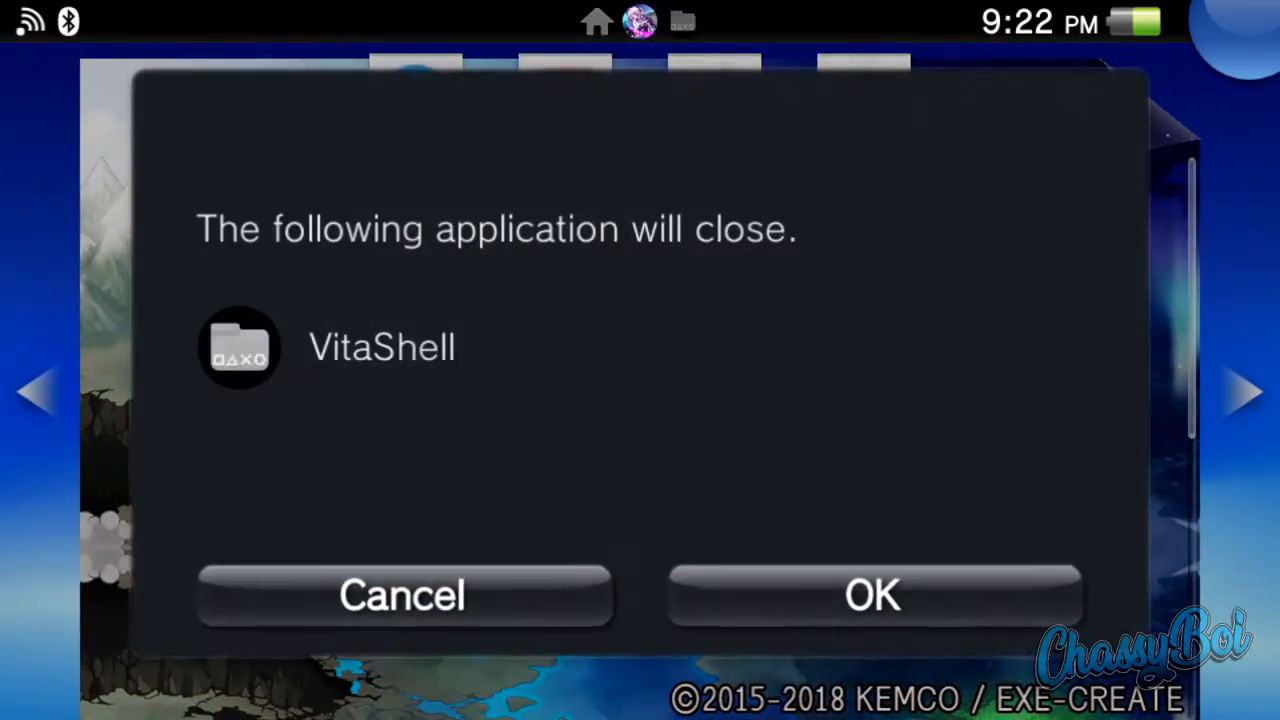
Let VitaShell close to launch Revenant Dogma and dismiss the C1-6703-6 error.
click(872, 594)
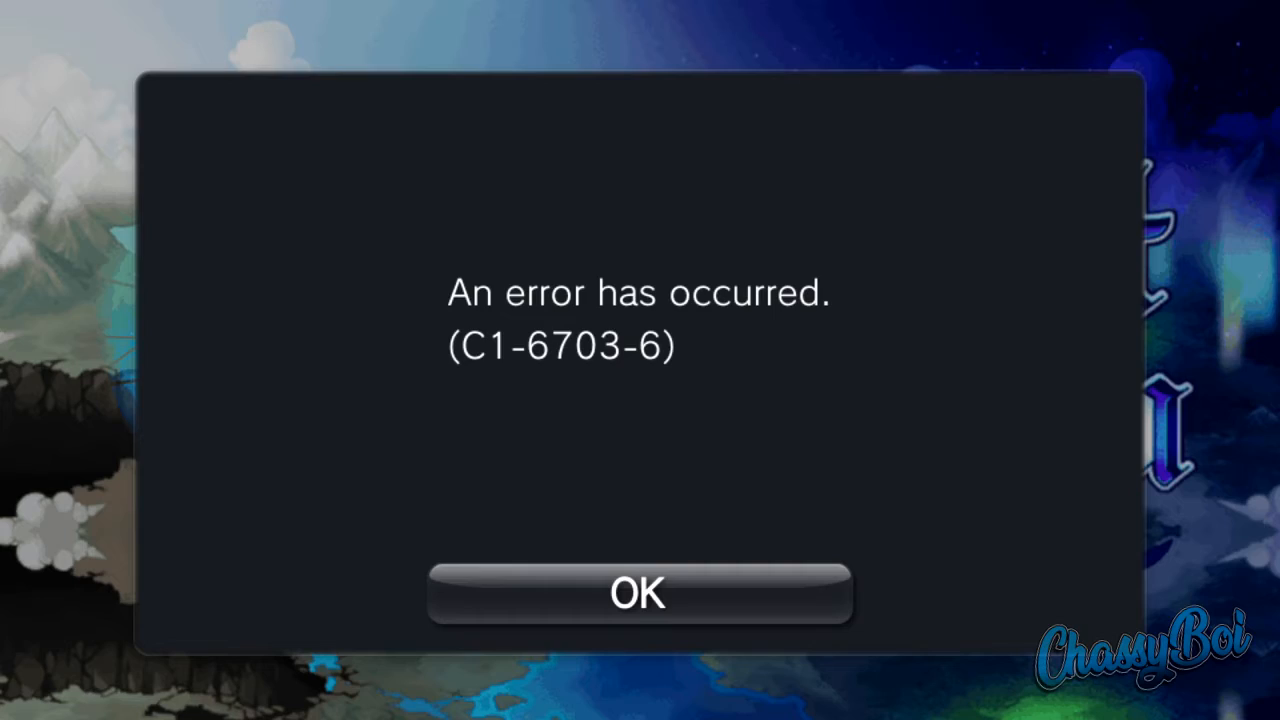
click(640, 592)
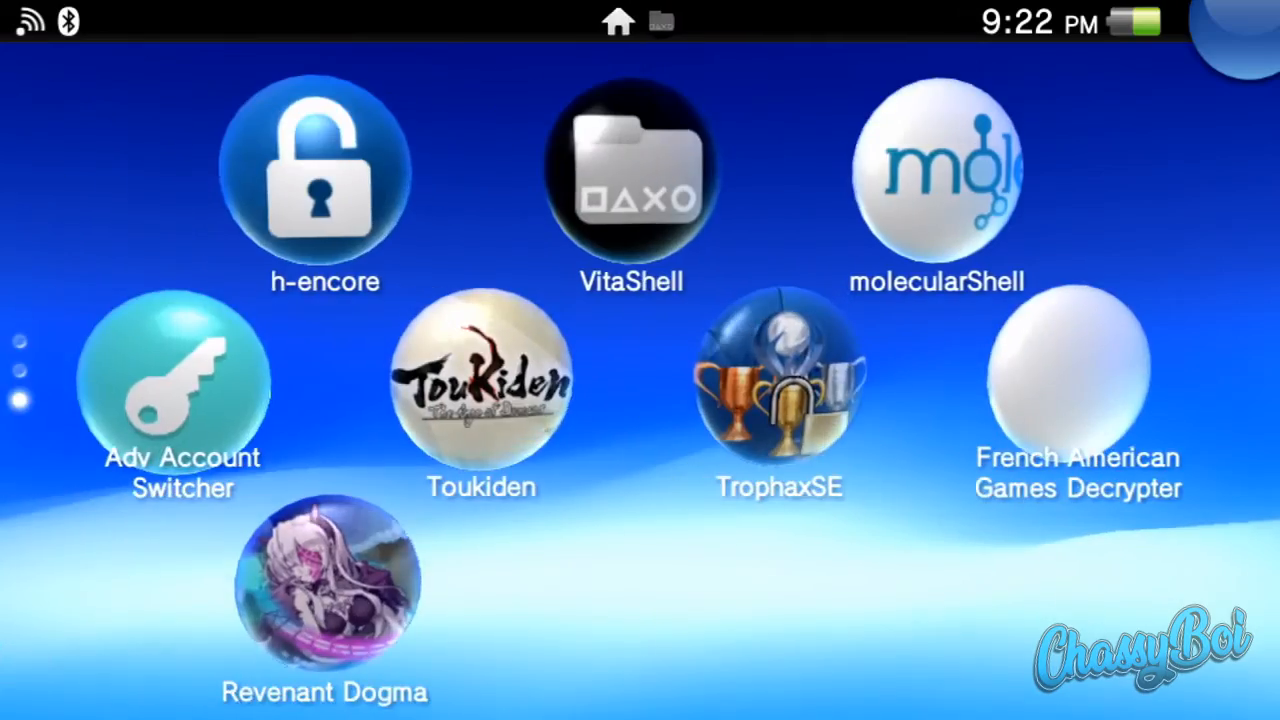
Reopen VitaShell from the home screen and scroll the ux0: root to the rePatch folder.
click(632, 180)
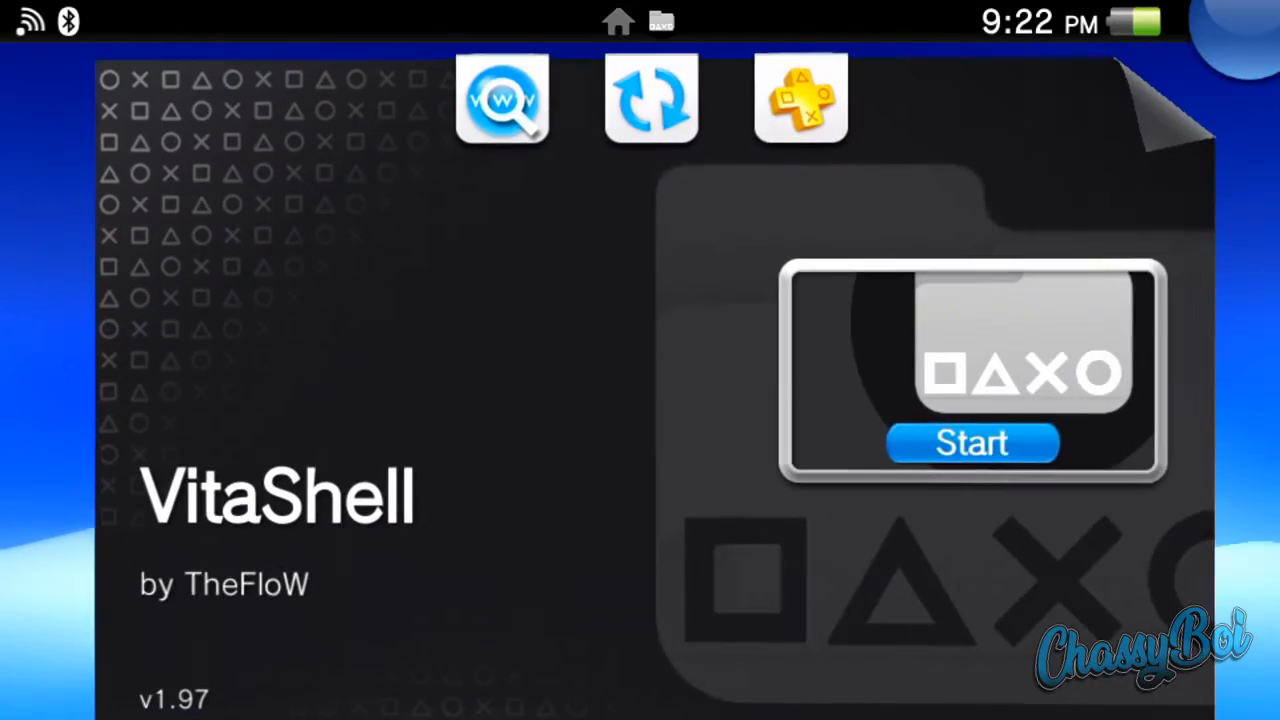
click(972, 442)
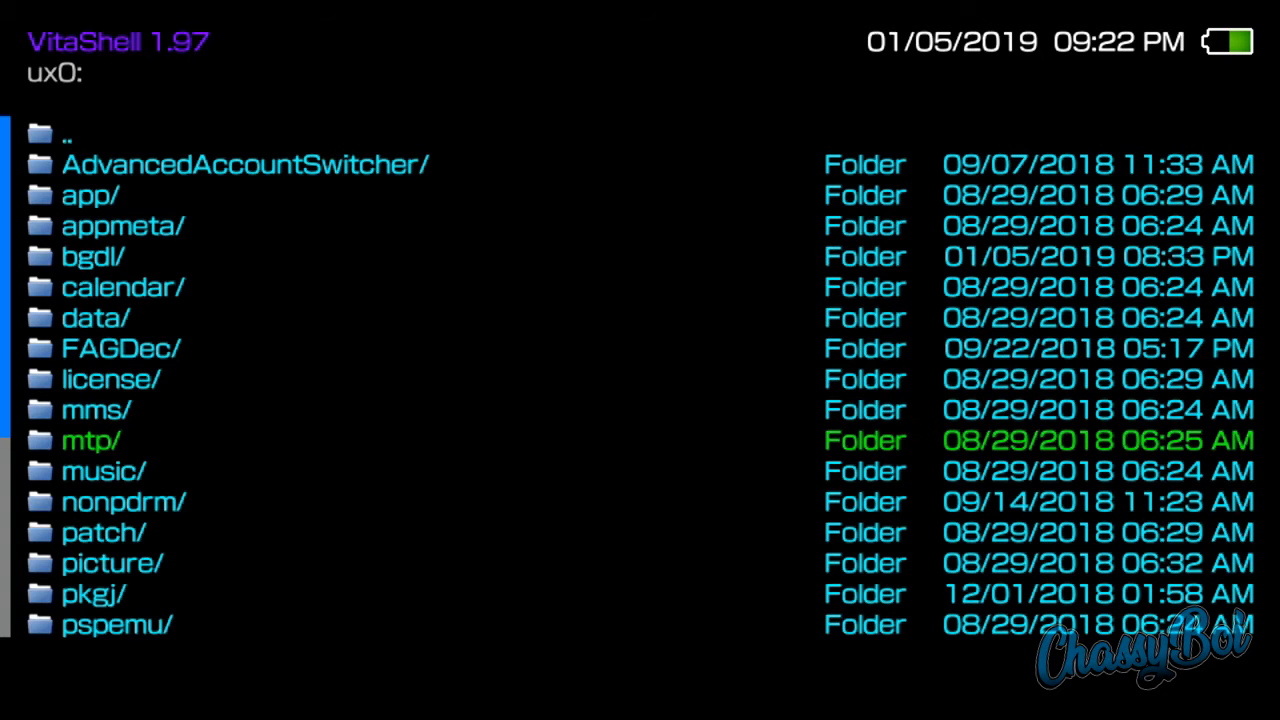
scroll(down, 3)
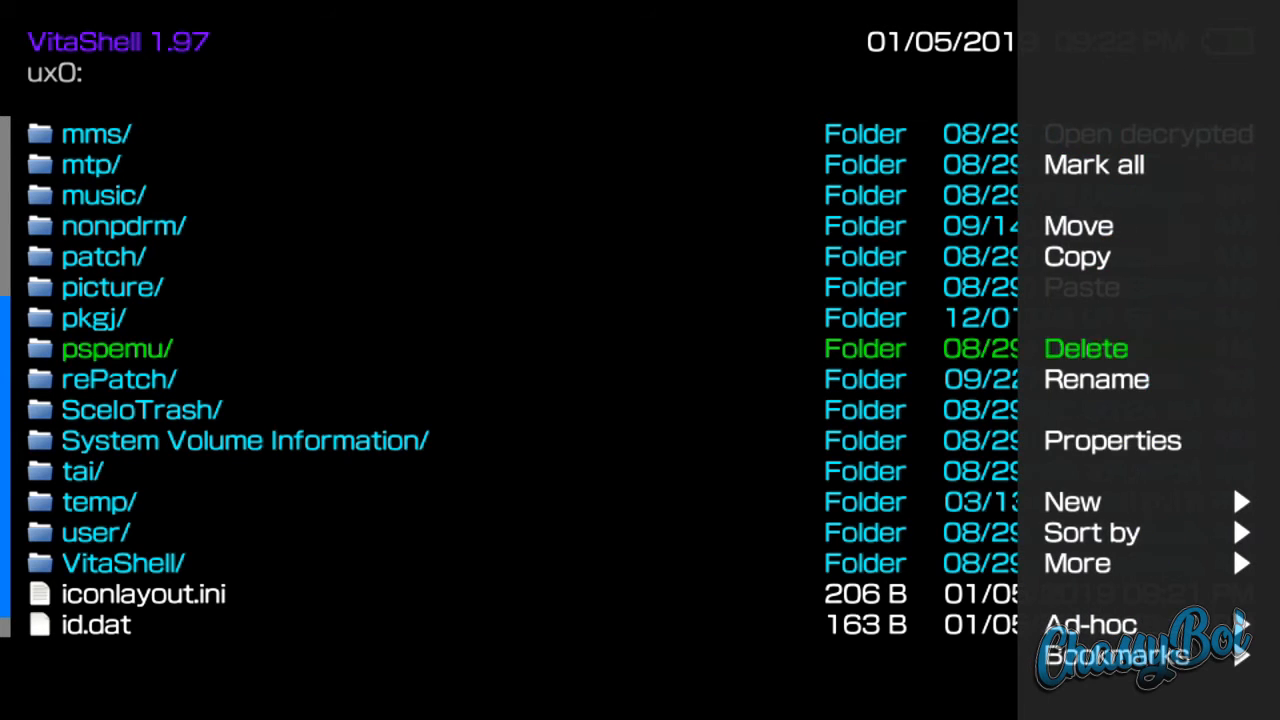
click(1072, 500)
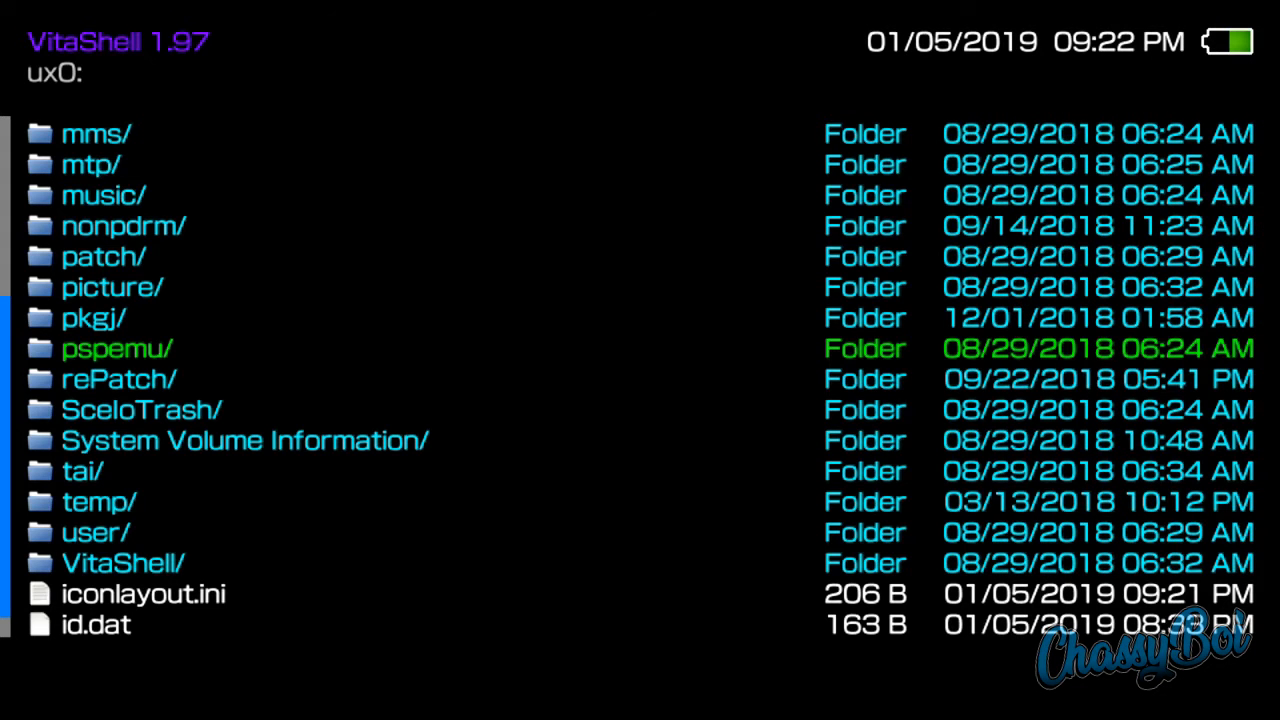
key(down)
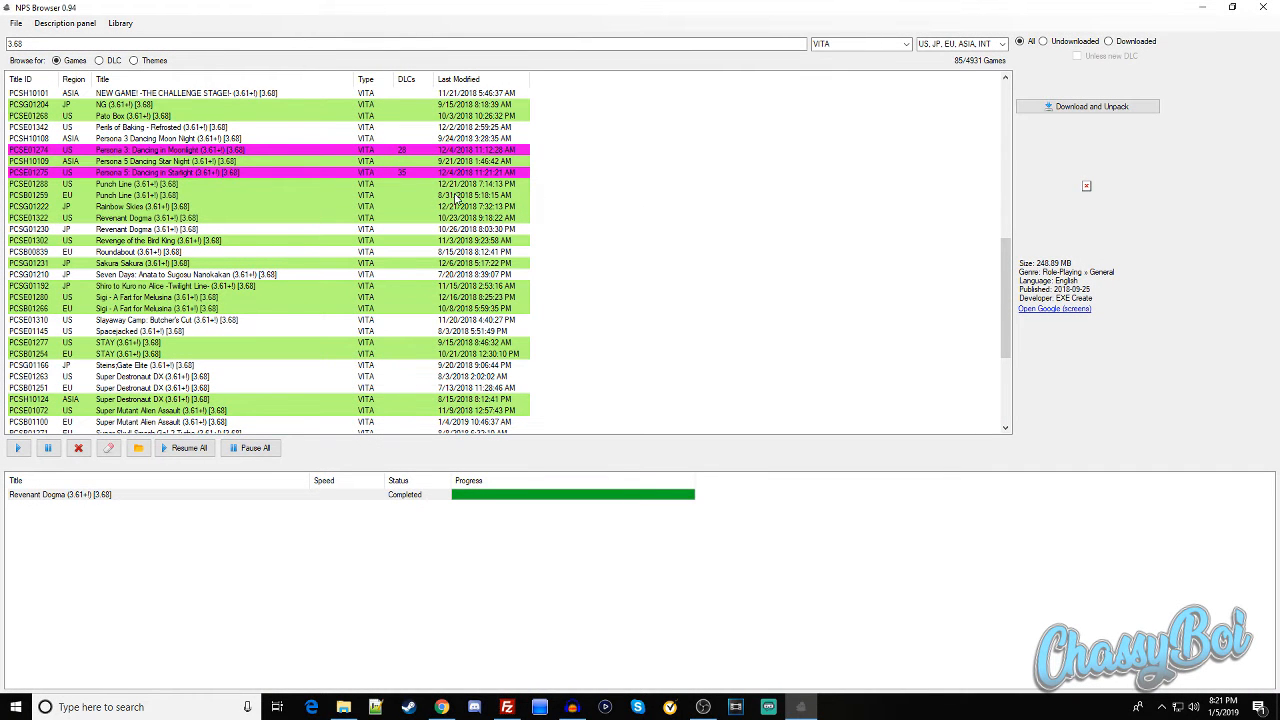
mouse_move(92, 224)
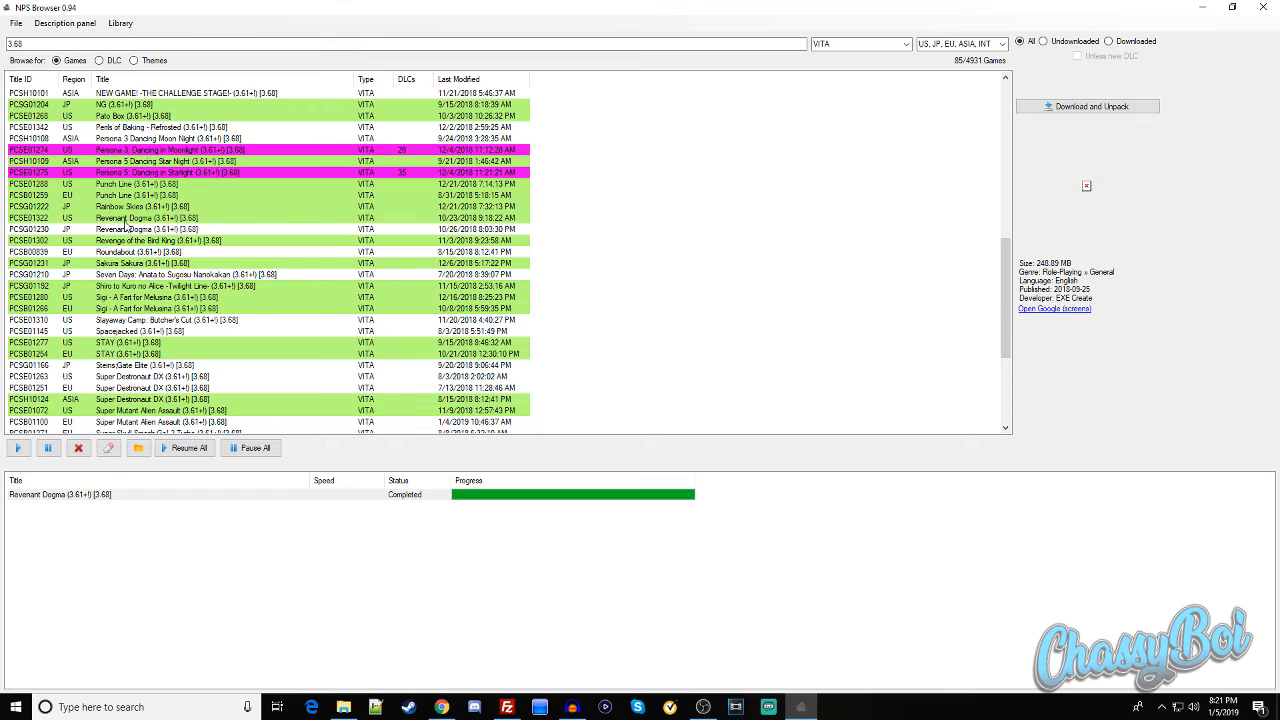
Download Revenant Dogma's compatibility pack 01.00 from its context menu in NPS Browser.
right_click(148, 218)
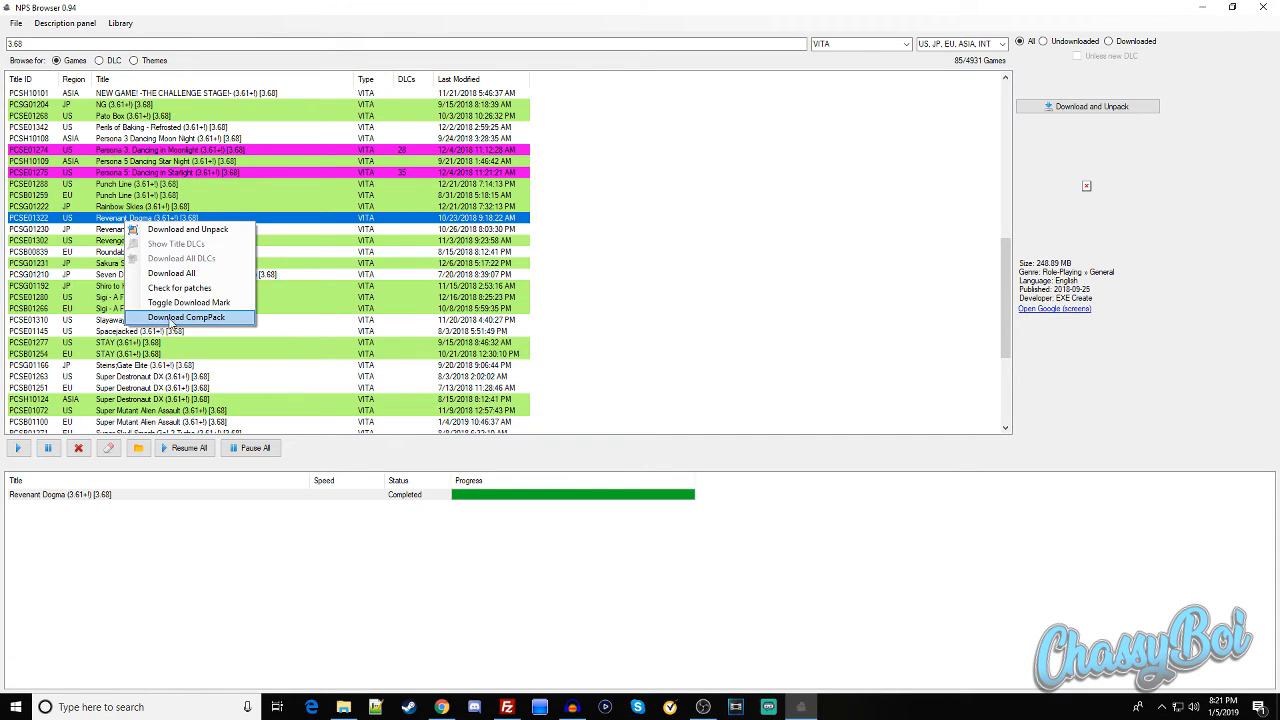
click(186, 316)
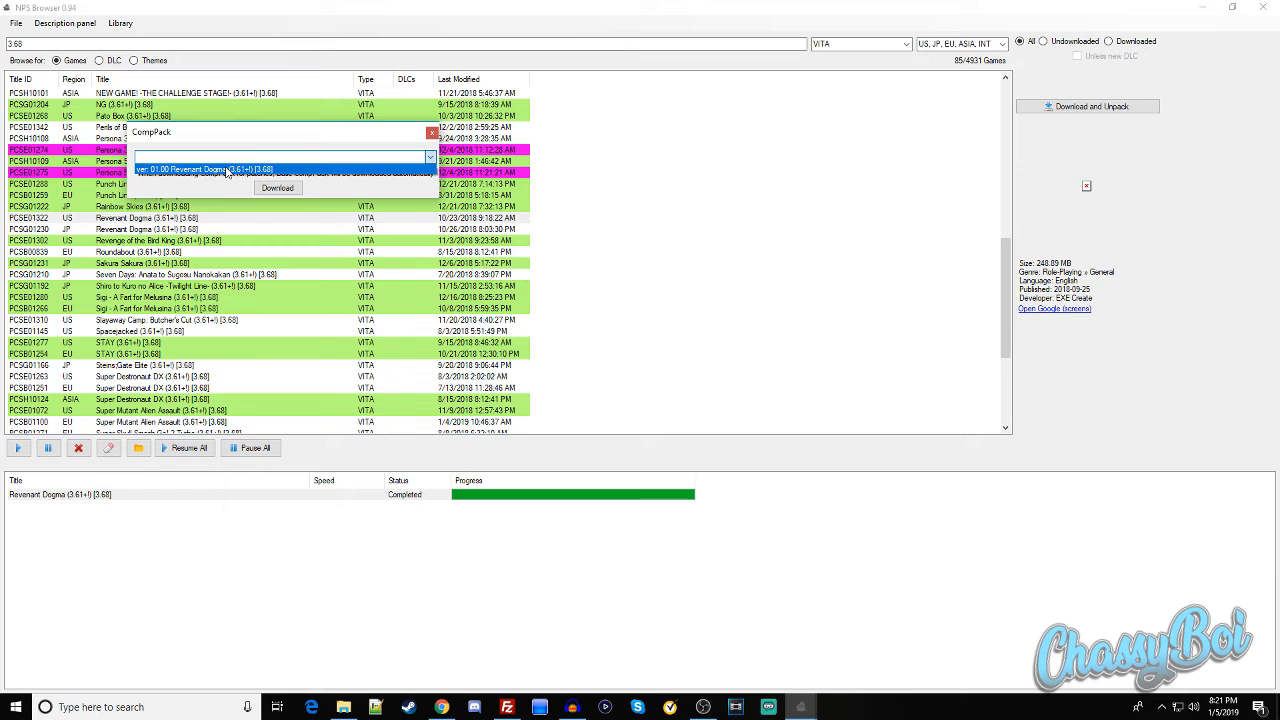
click(276, 188)
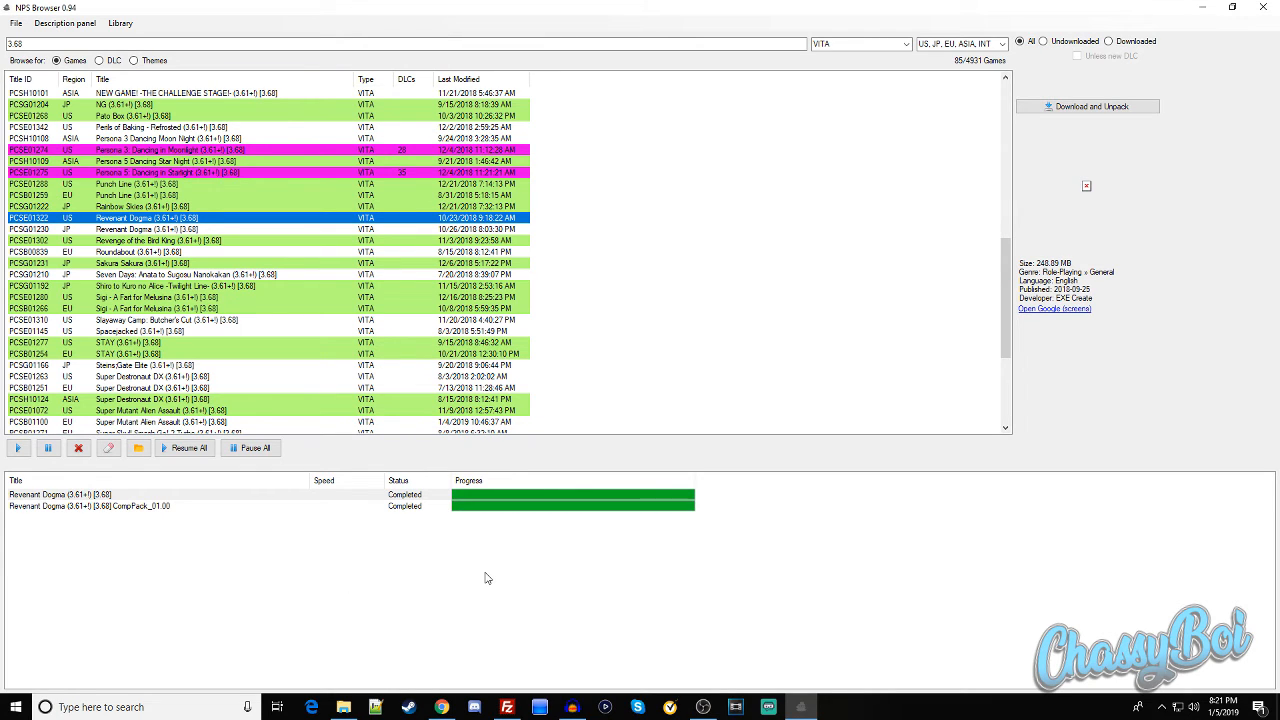
mouse_move(432, 564)
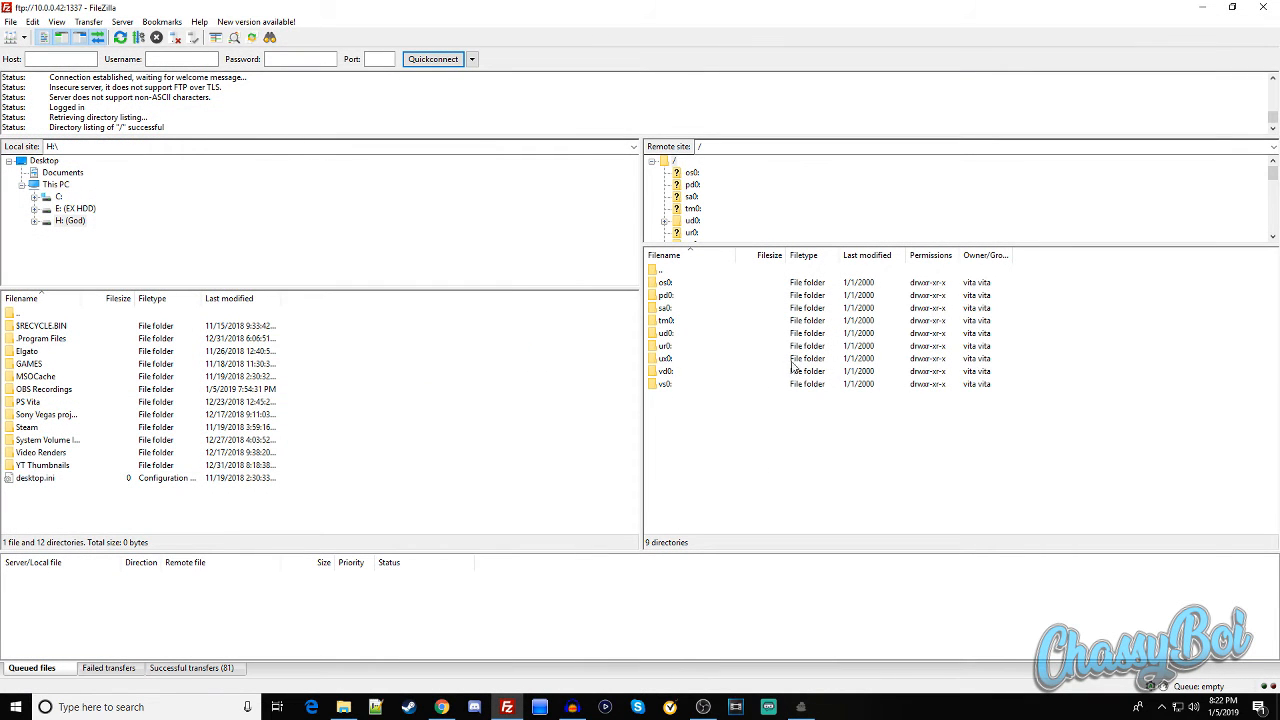
Navigate FileZilla's remote pane into the Vita's ux0:rePatch folder.
click(664, 358)
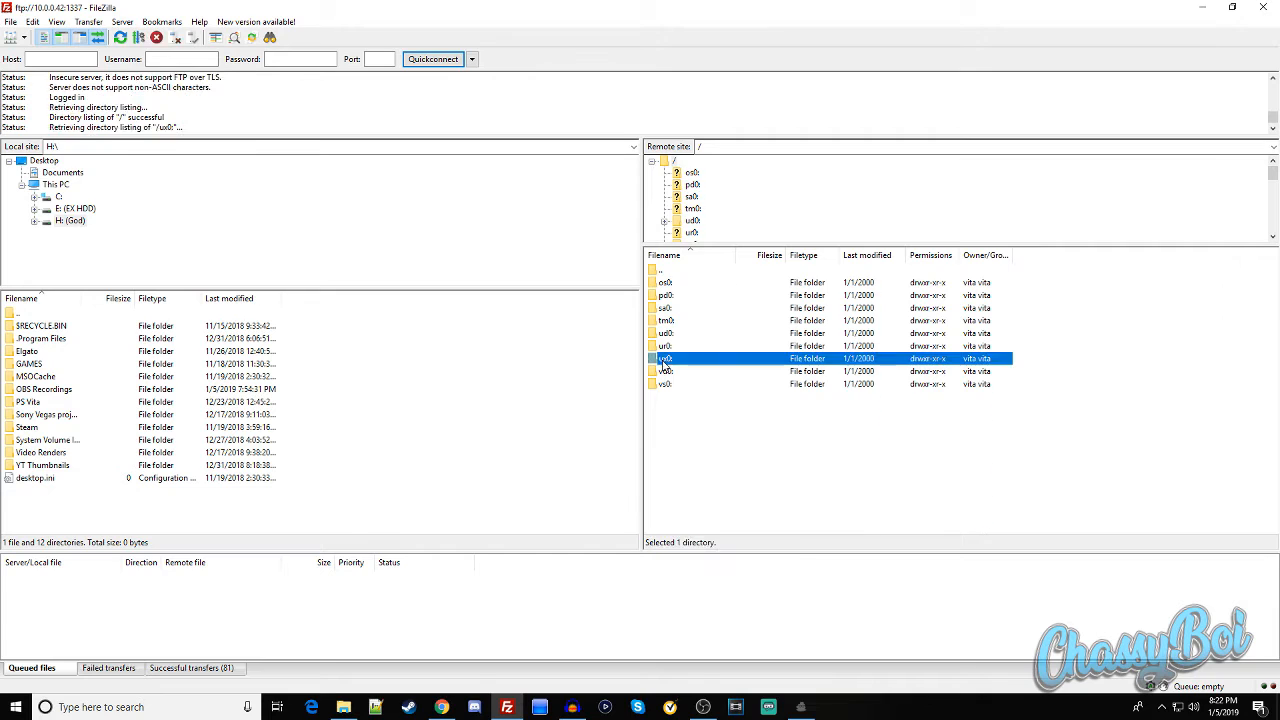
double_click(664, 358)
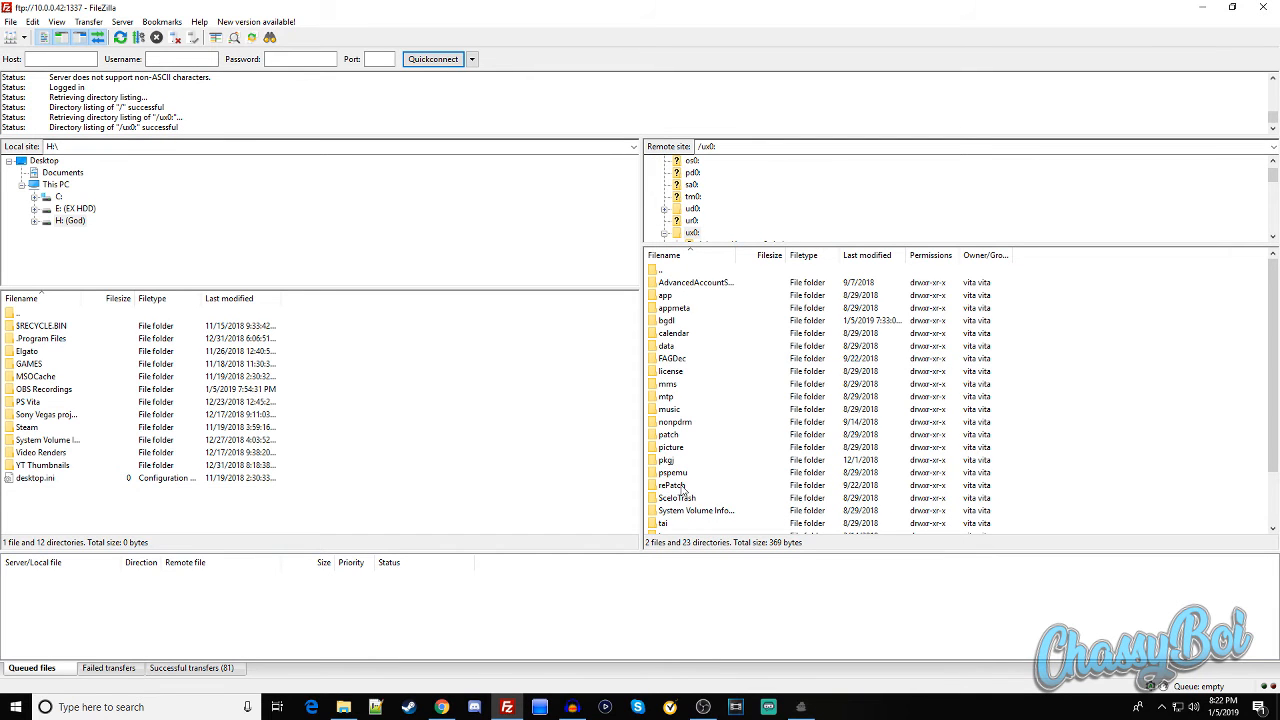
double_click(672, 486)
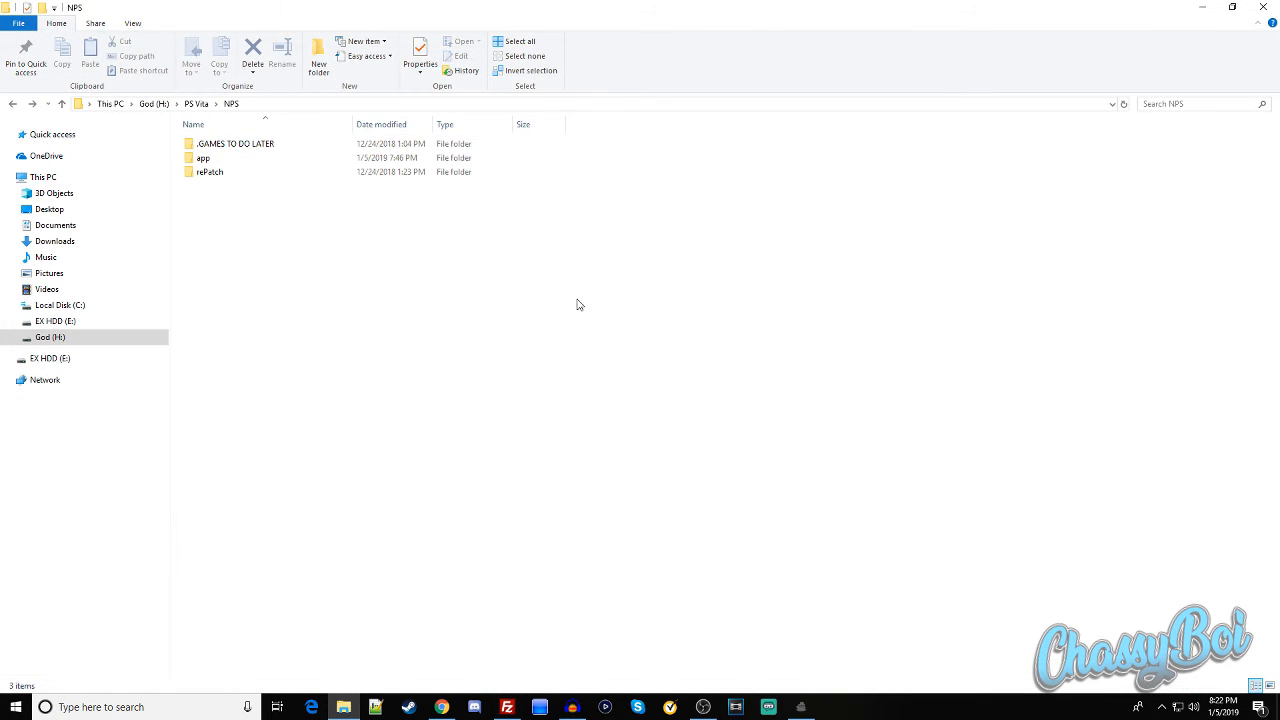
Locate the new PCSB01322 folder in H:\PS Vita\NPS\rePatch and pick it up for transfer to FileZilla.
click(210, 172)
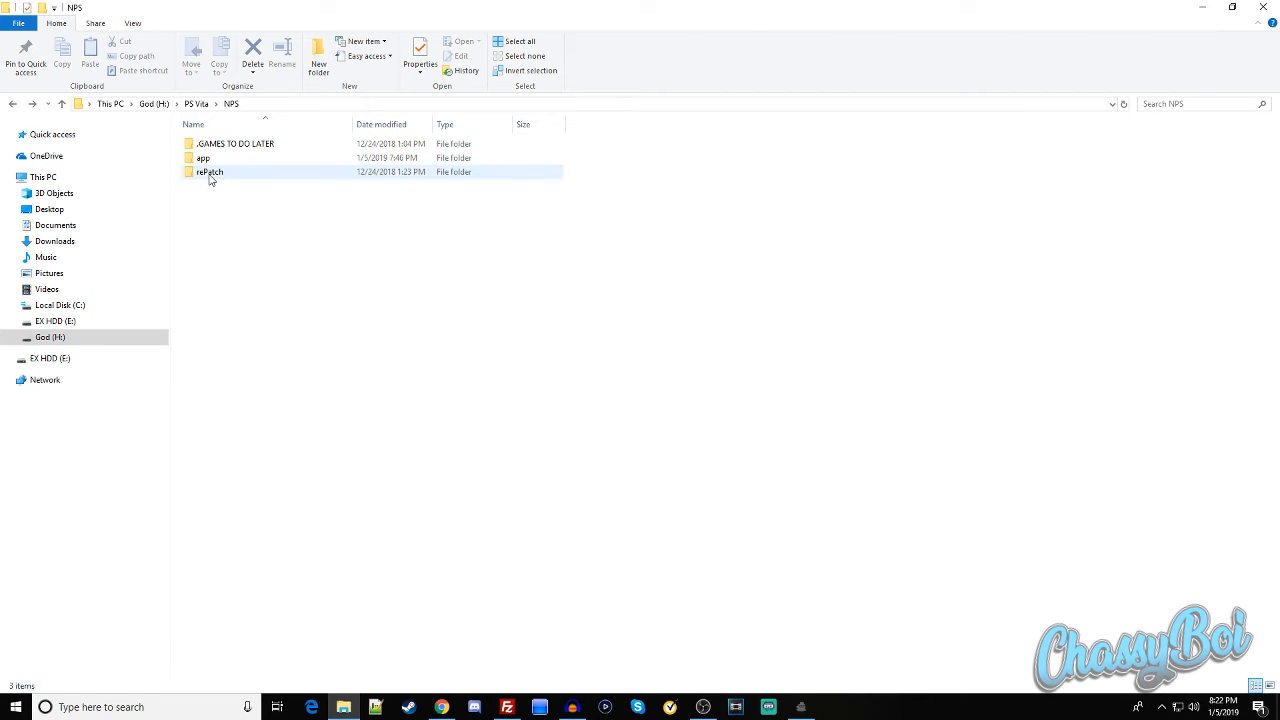
mouse_move(210, 172)
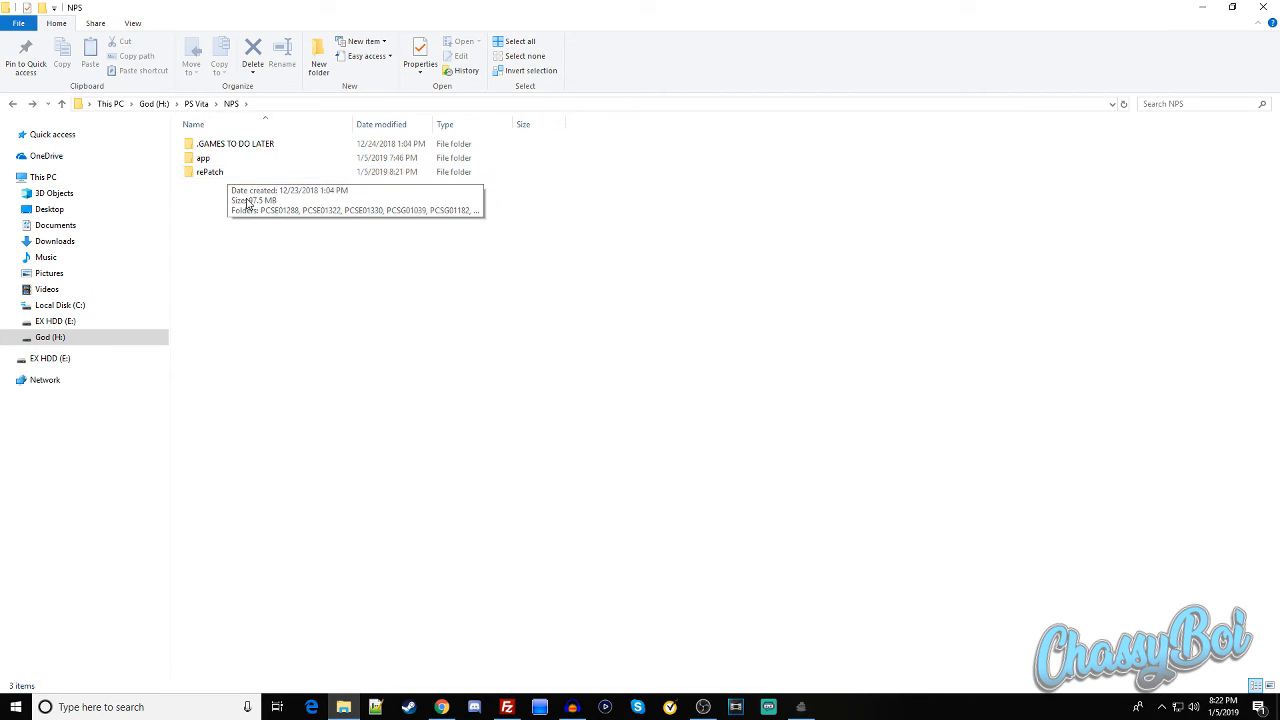
mouse_move(528, 252)
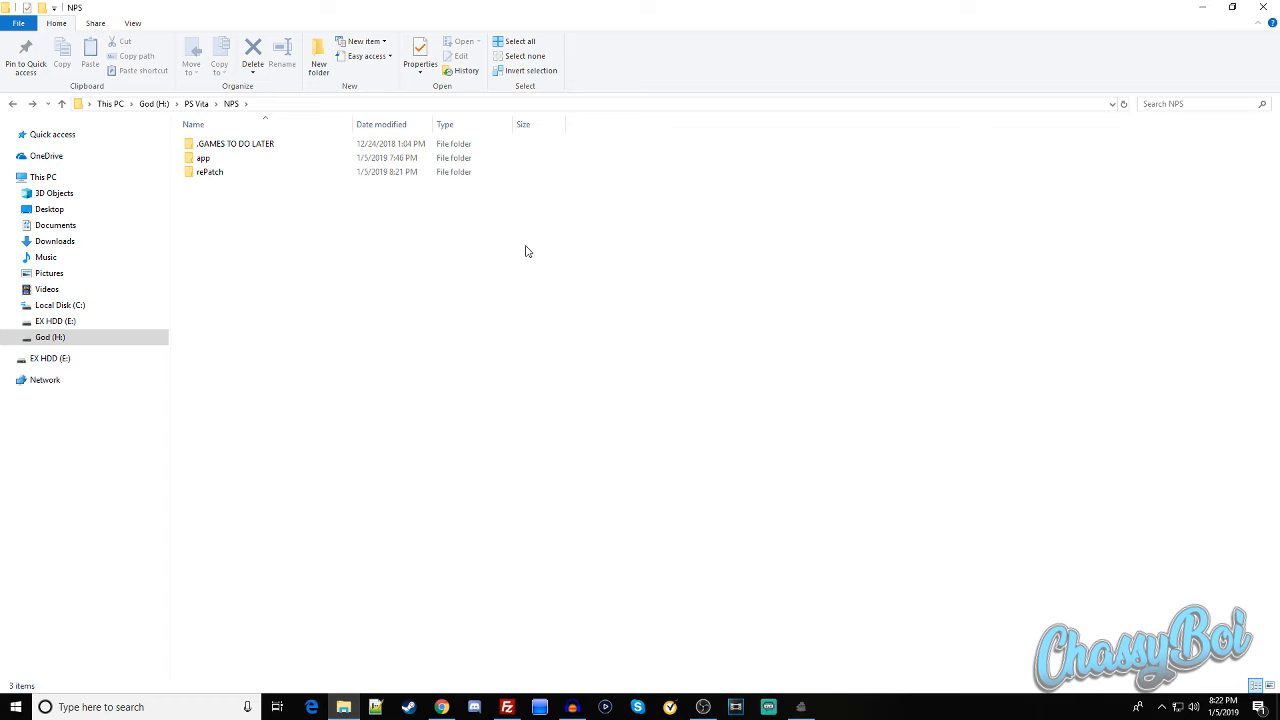
double_click(204, 158)
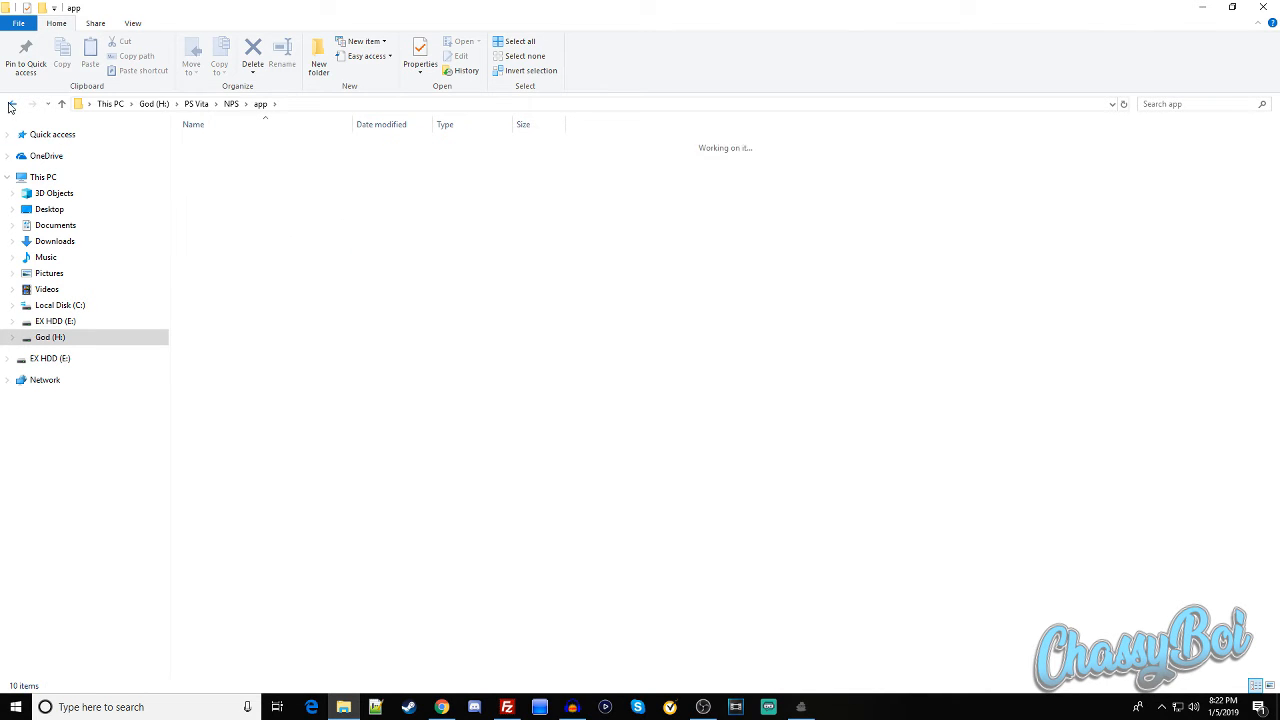
click(12, 104)
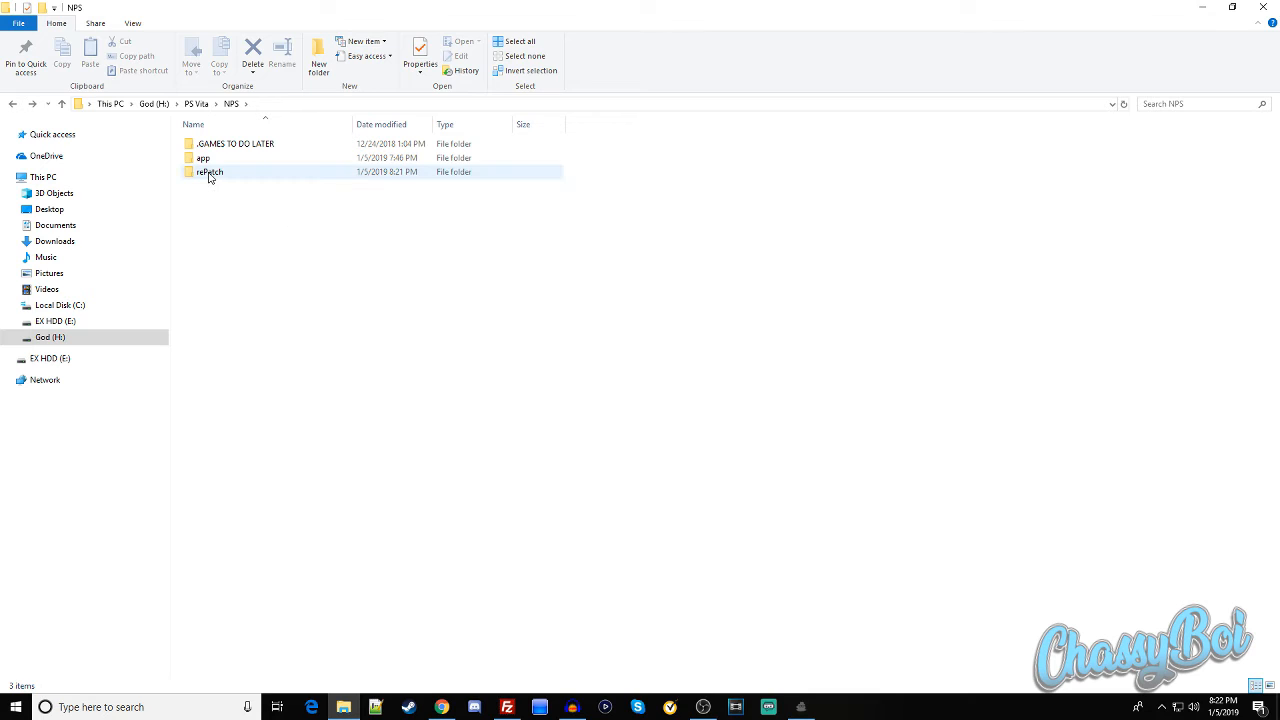
double_click(210, 172)
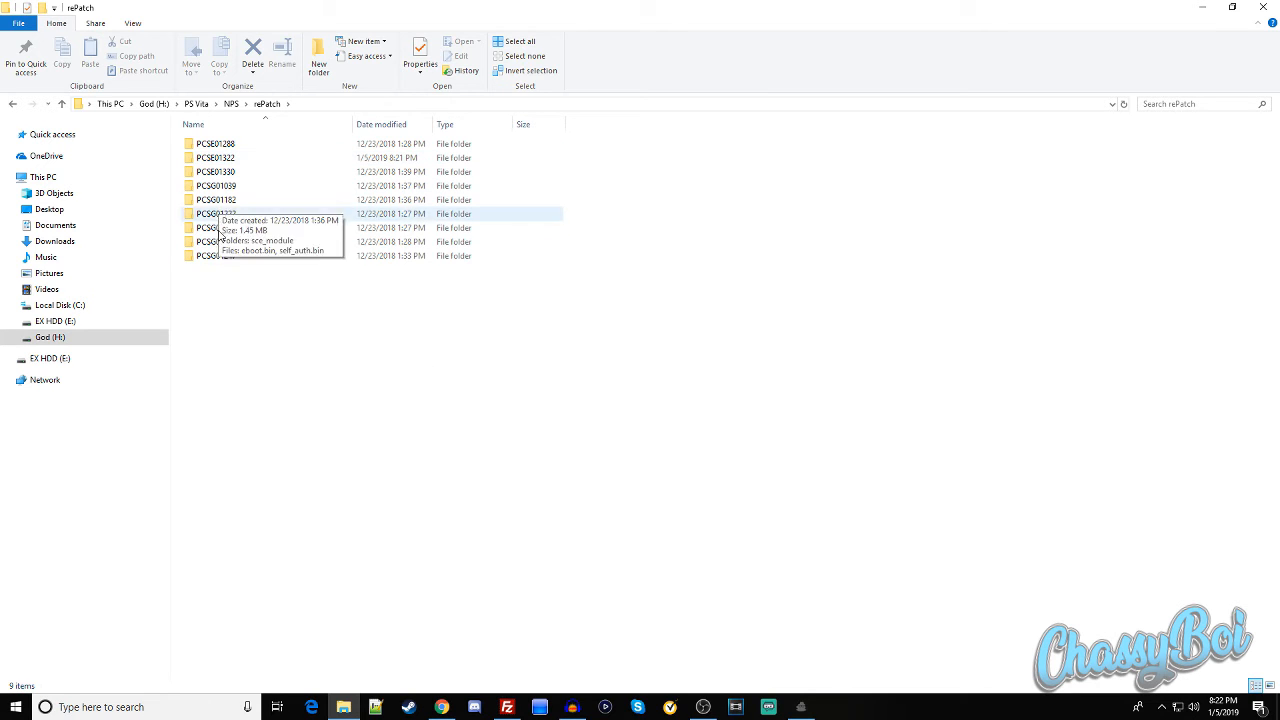
click(216, 158)
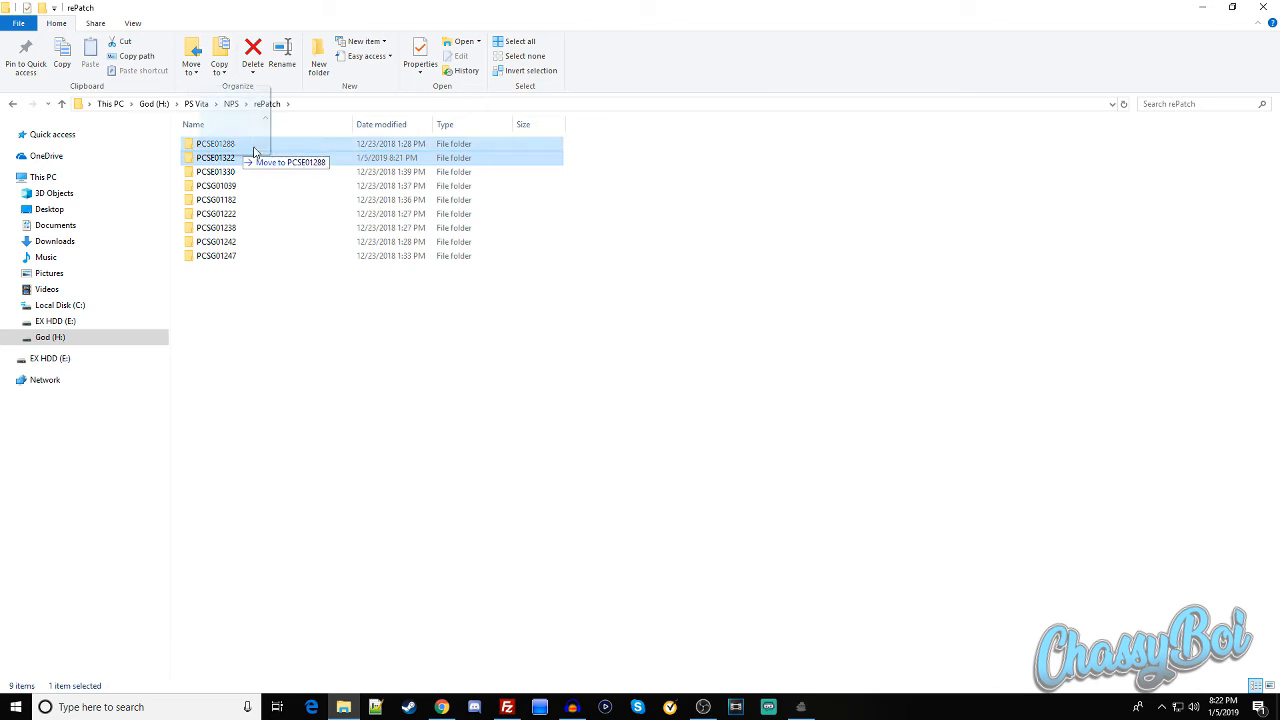
click(508, 708)
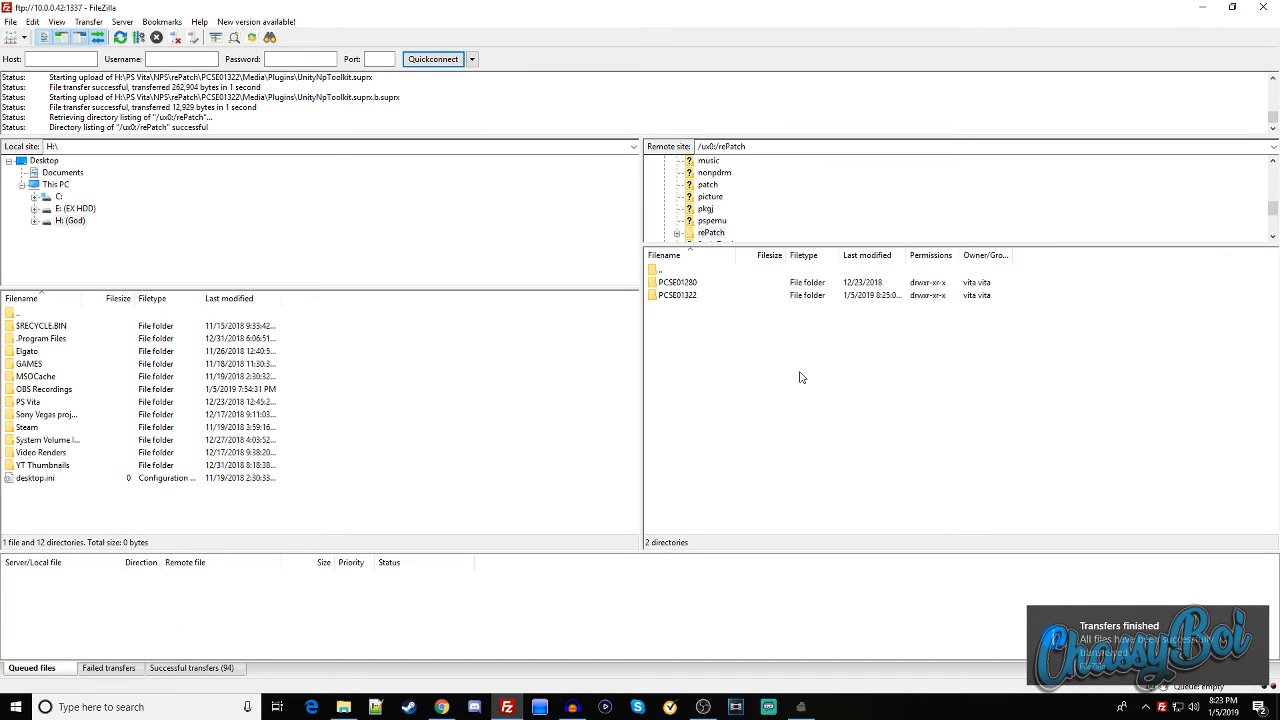
mouse_move(664, 518)
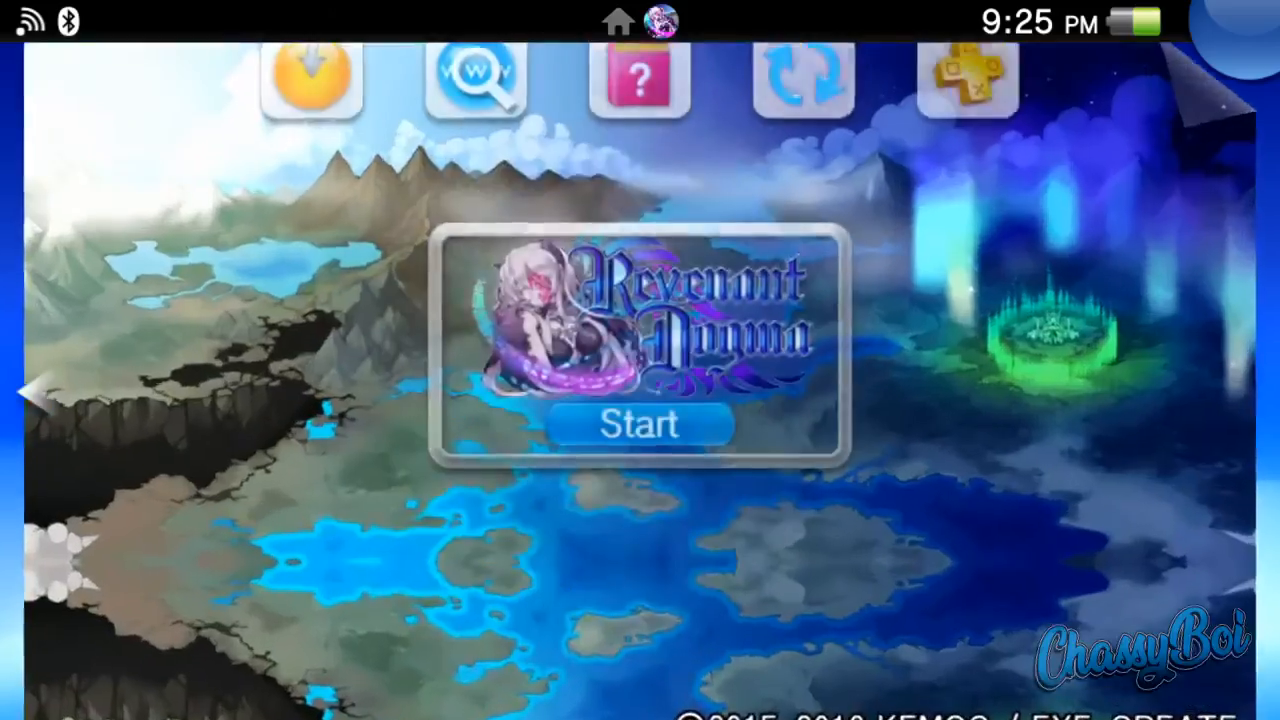
Launch Revenant Dogma from its LiveArea and begin a New Game from the title menu.
click(640, 424)
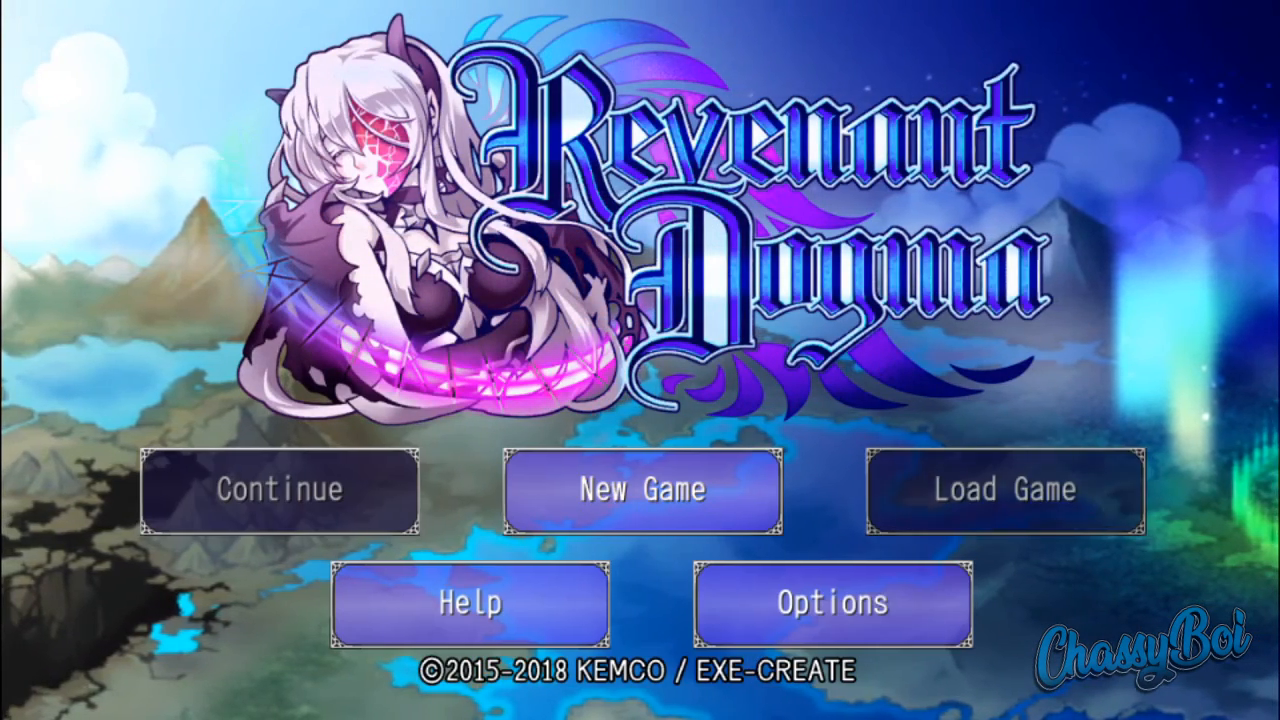
mouse_move(640, 490)
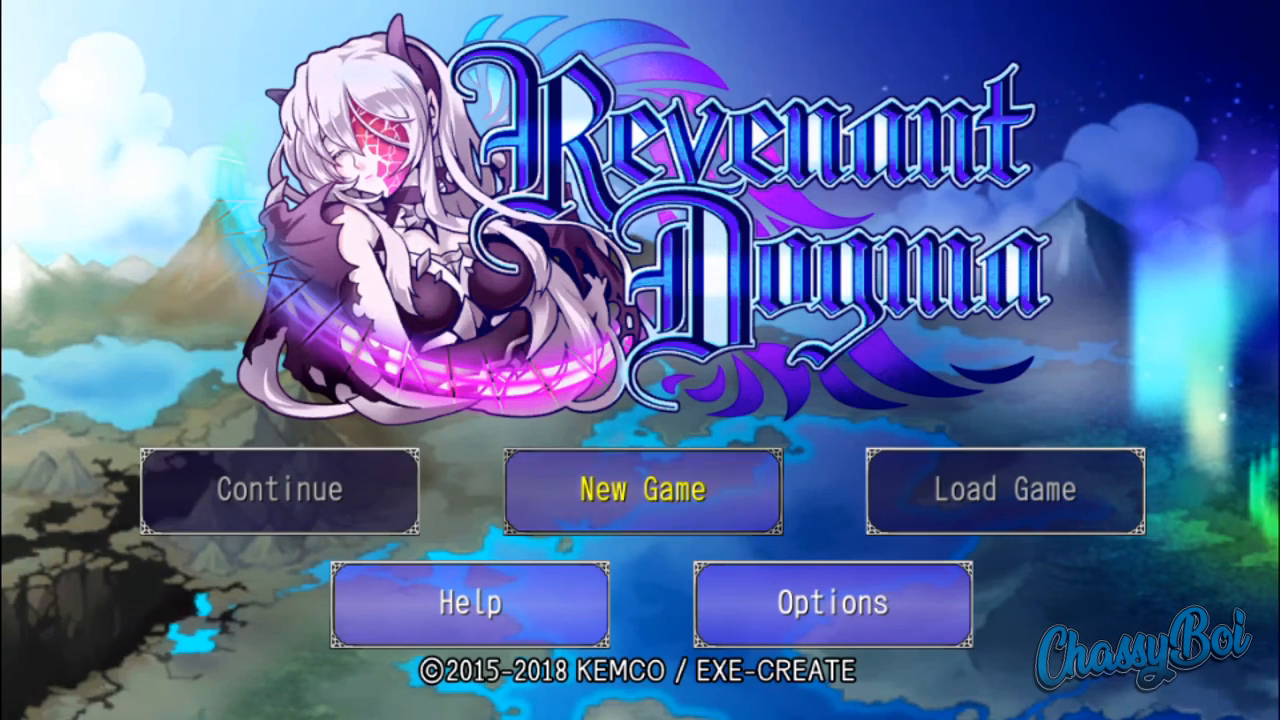
click(642, 490)
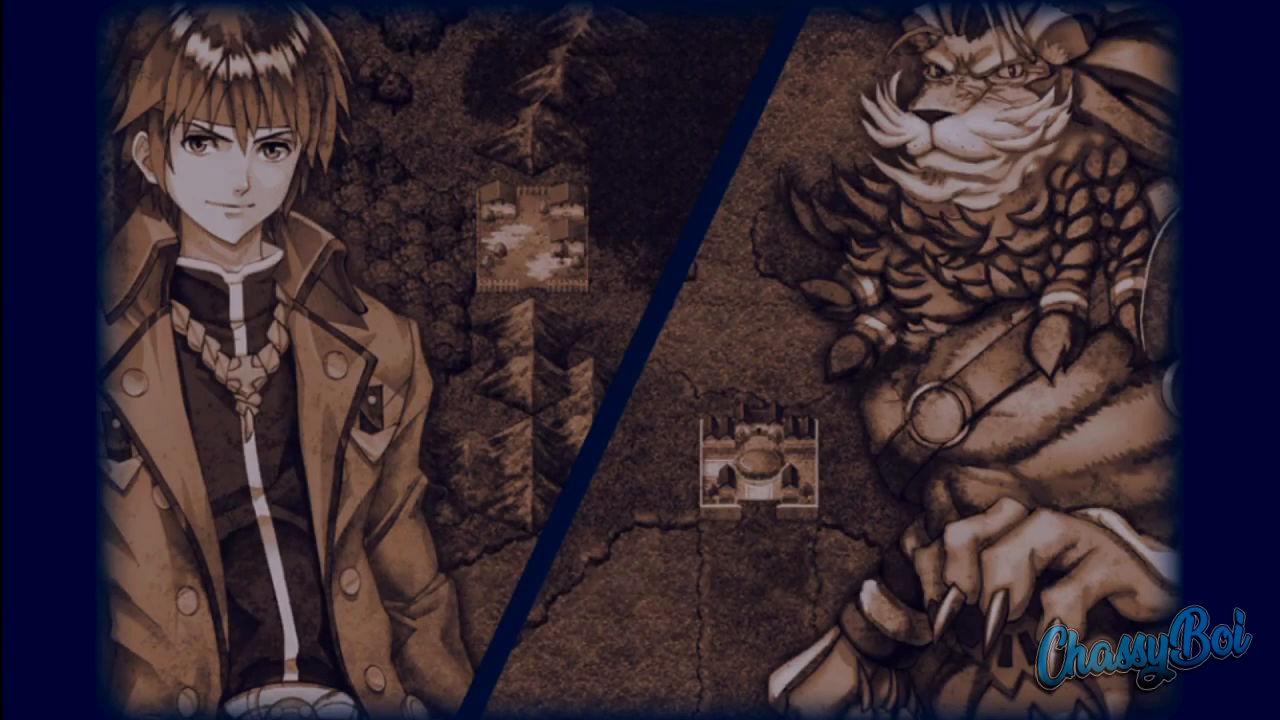